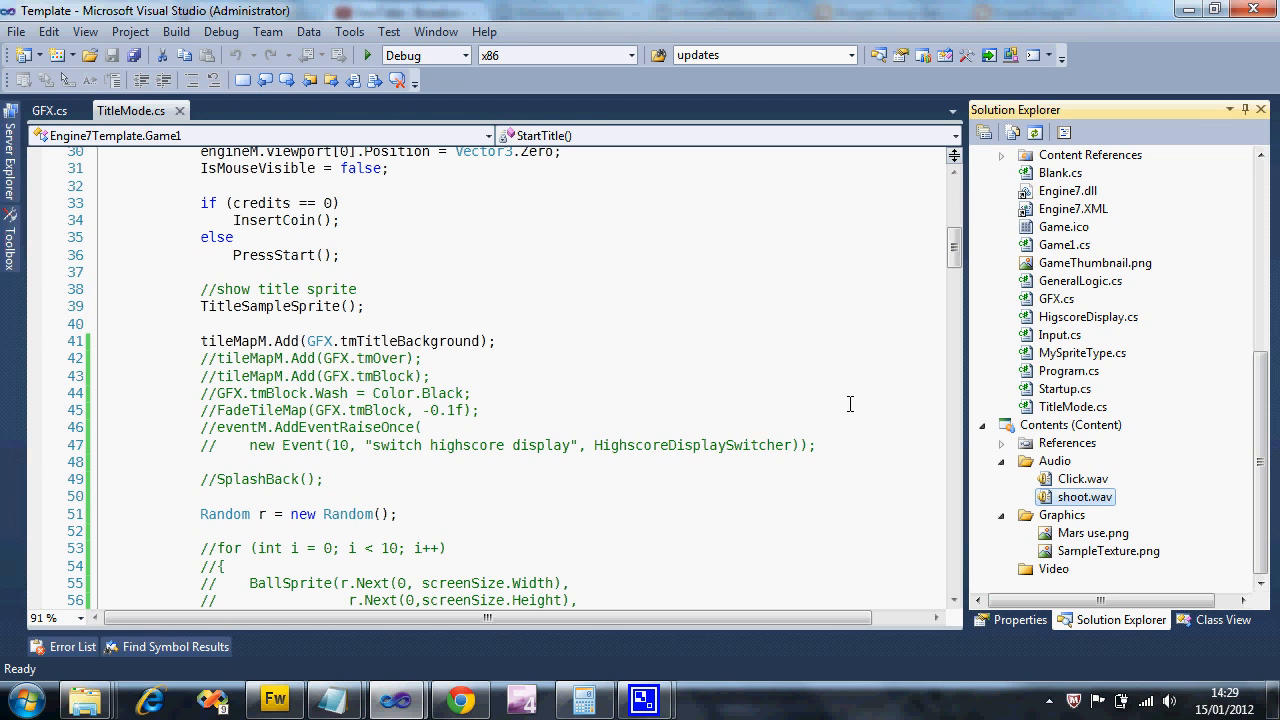
mouse_move(1163, 481)
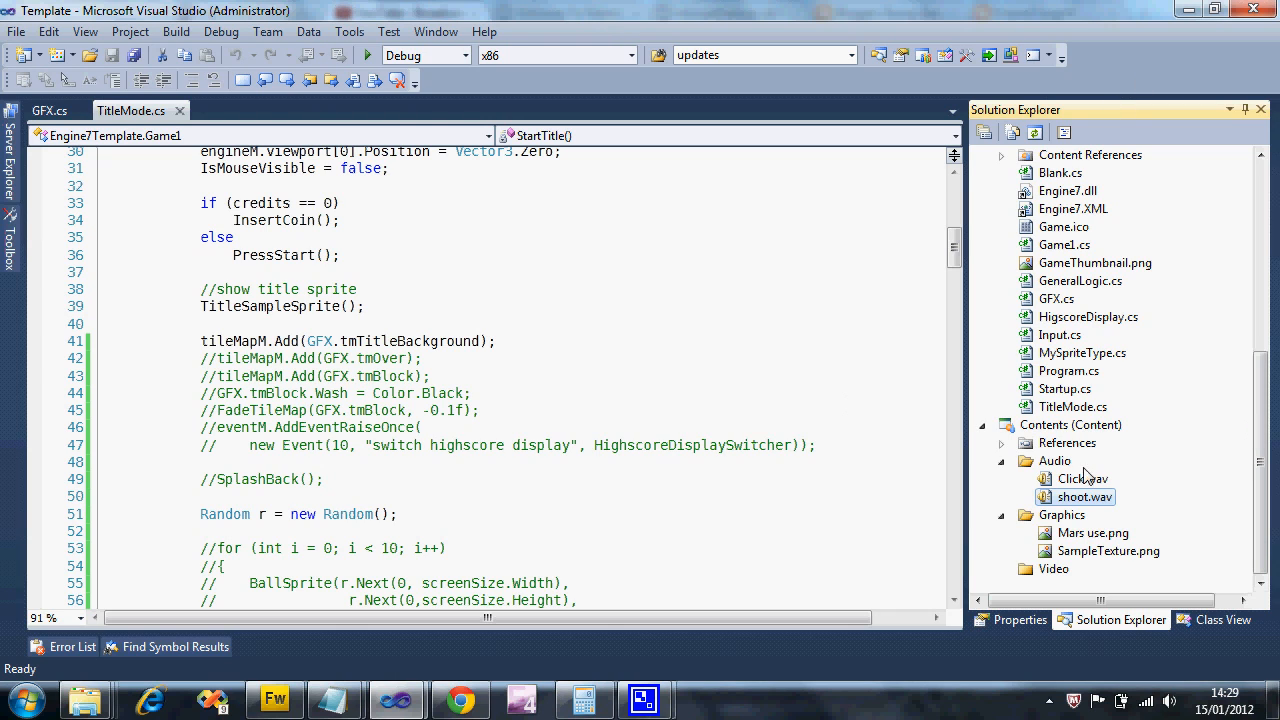
Select the Click.wav and shoot.wav sound assets, then switch to browsing by class
left_click(1082, 478)
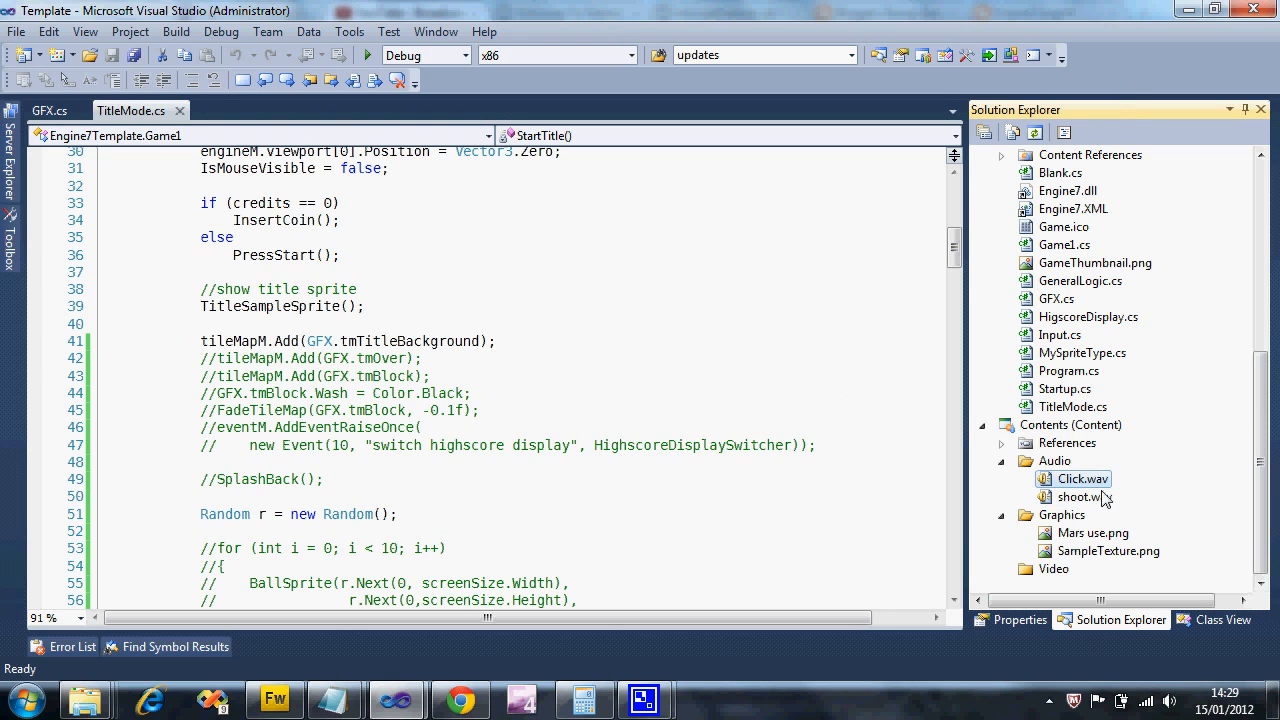
left_click(1084, 497)
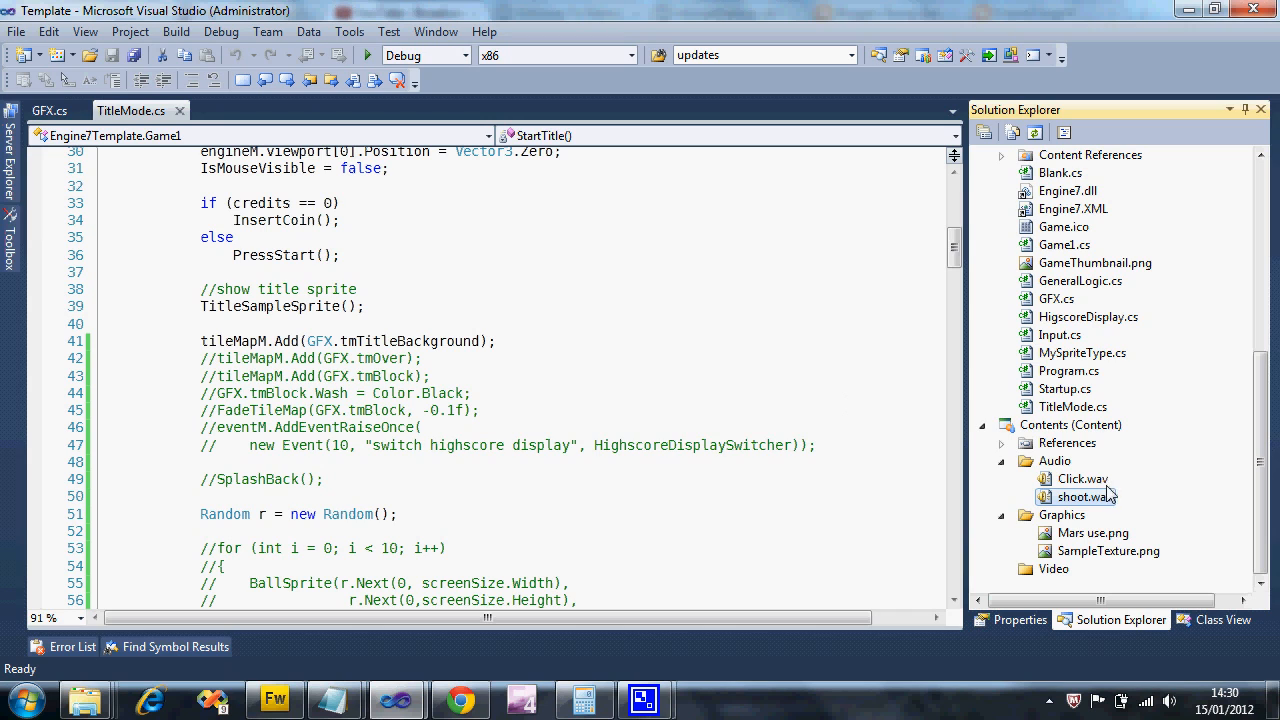
left_click(1221, 620)
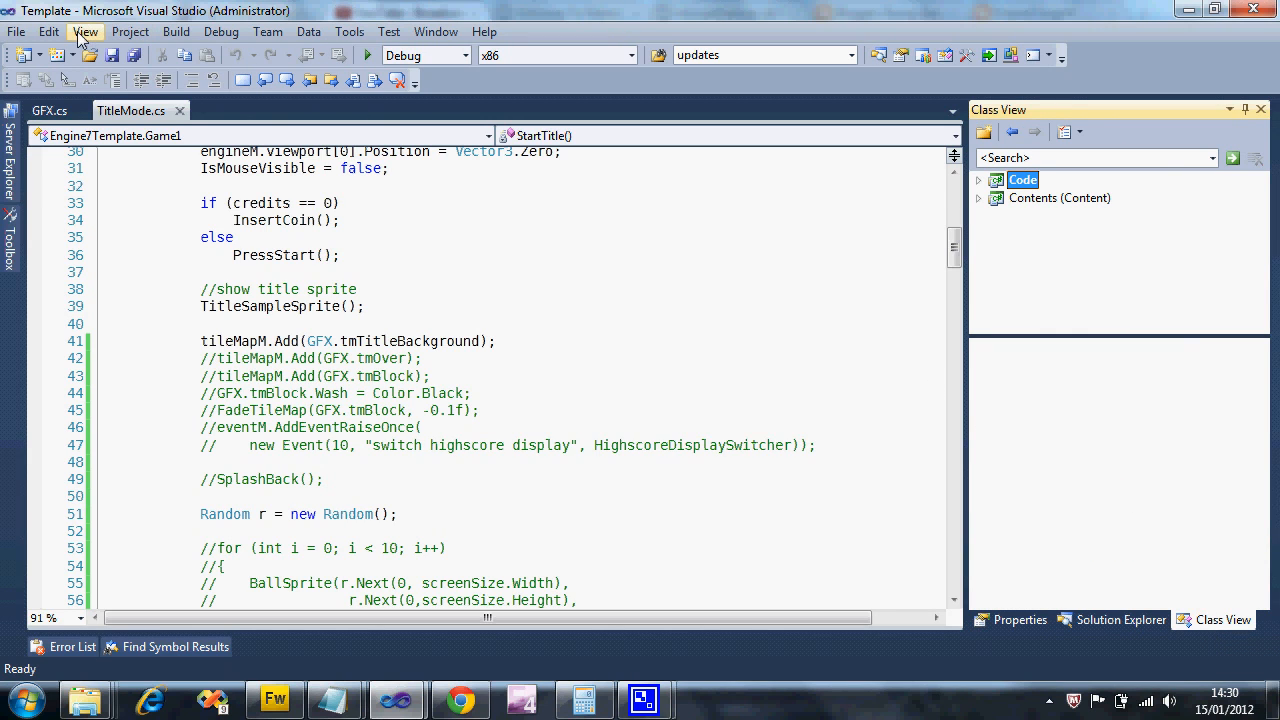
left_click(85, 31)
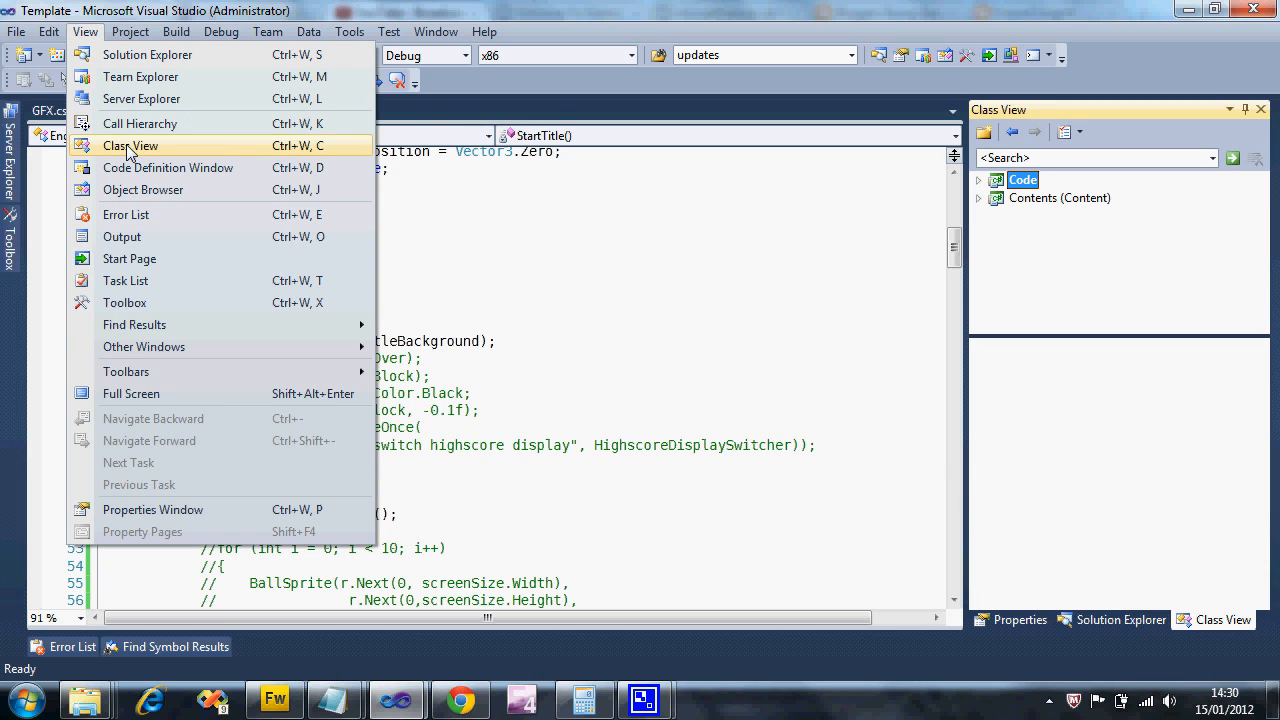
mouse_move(280, 155)
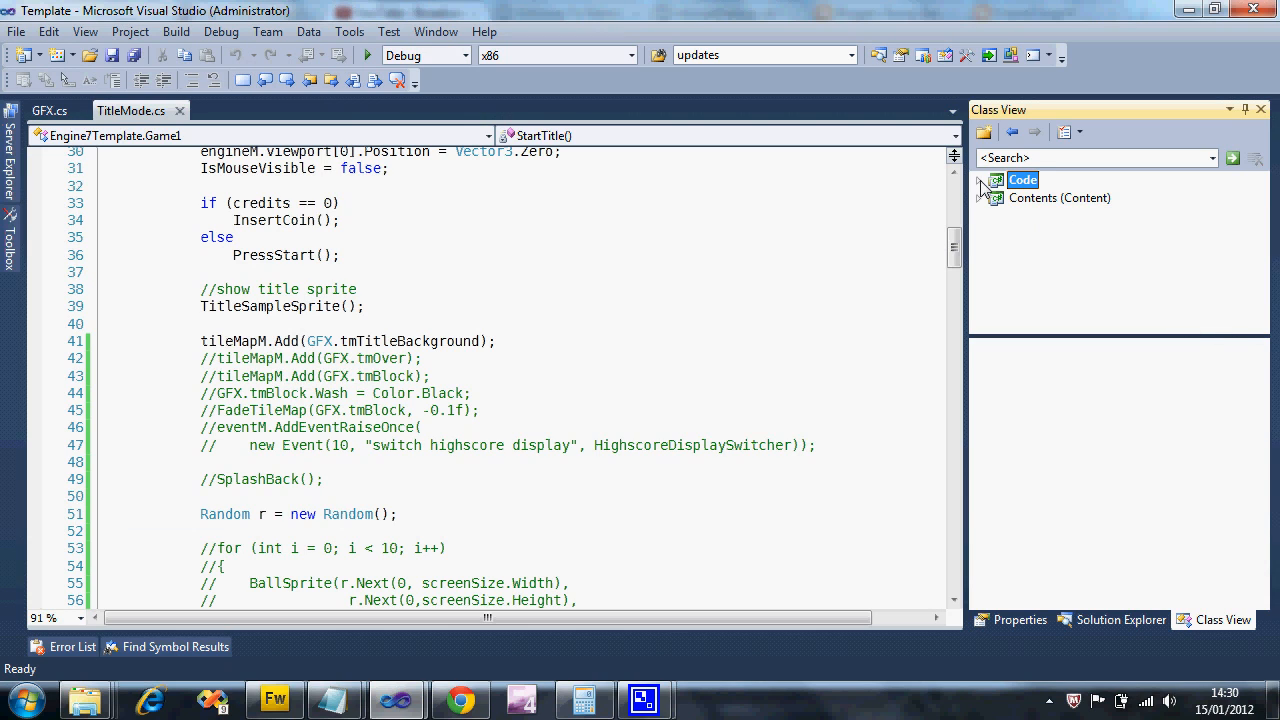
Expand Code > Engine7Template > Game1 in Class View and select StartPreLoader
left_click(982, 180)
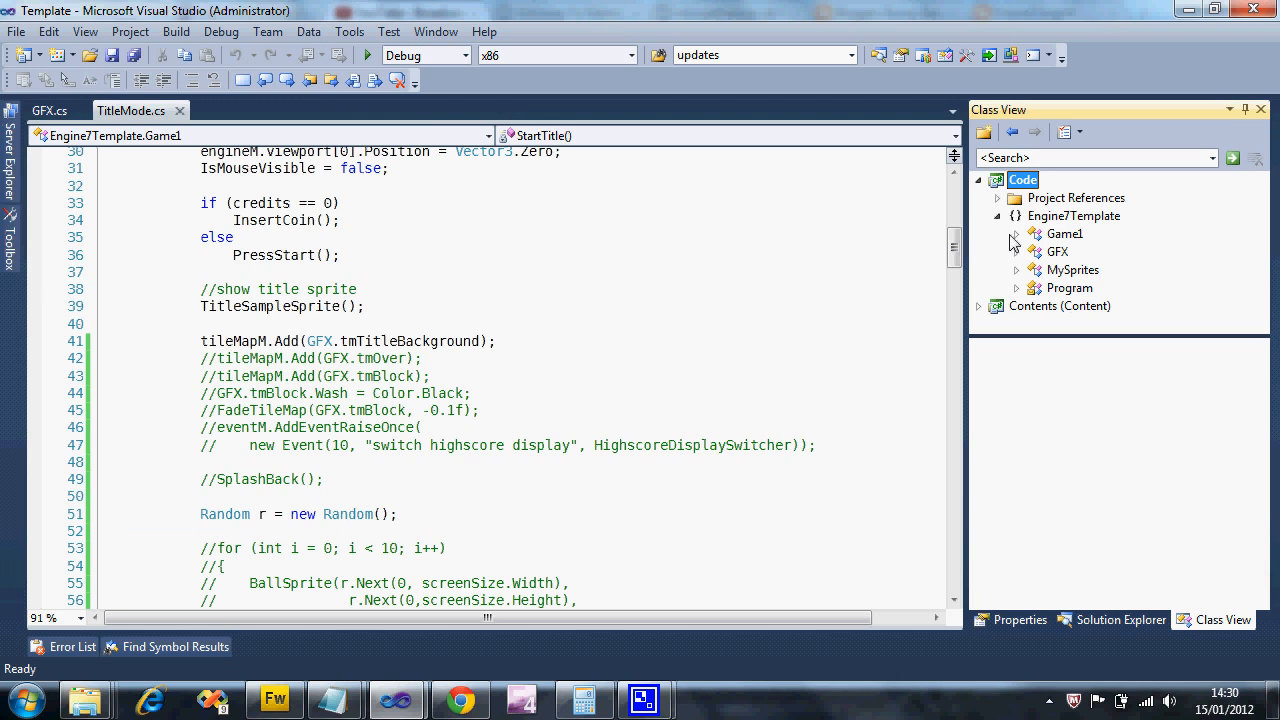
left_click(1064, 233)
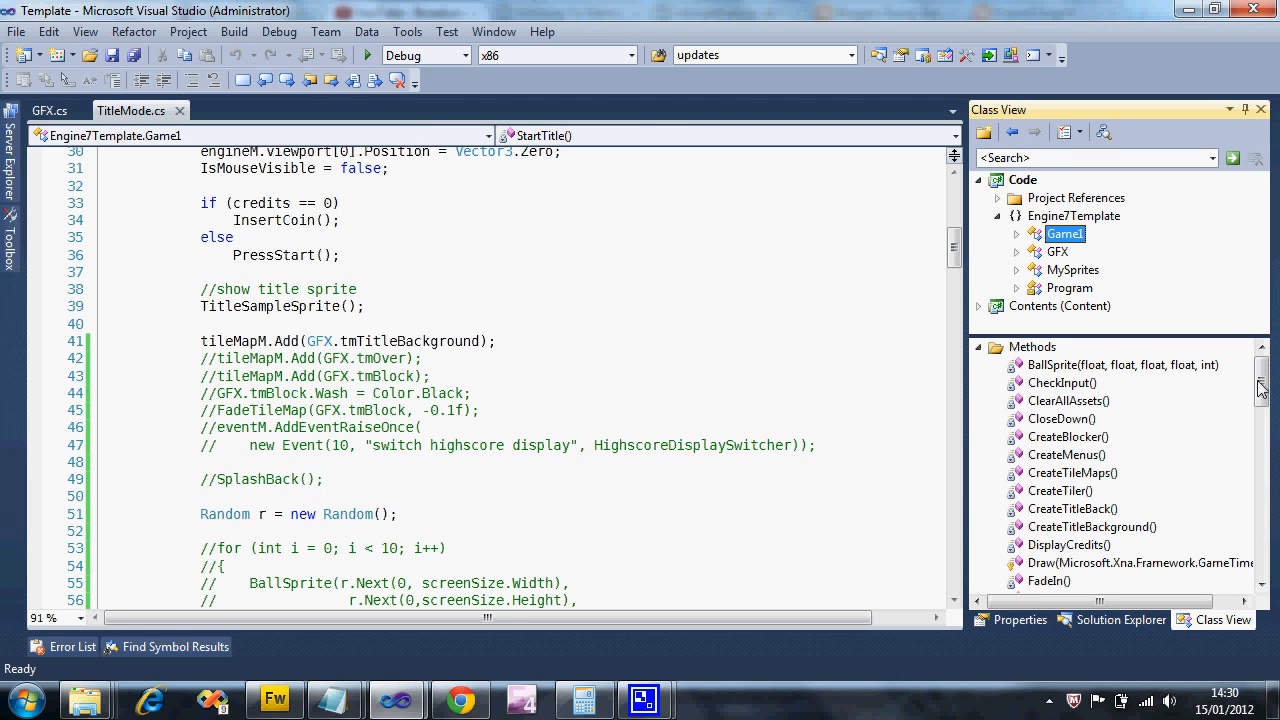
scroll("down", 3)
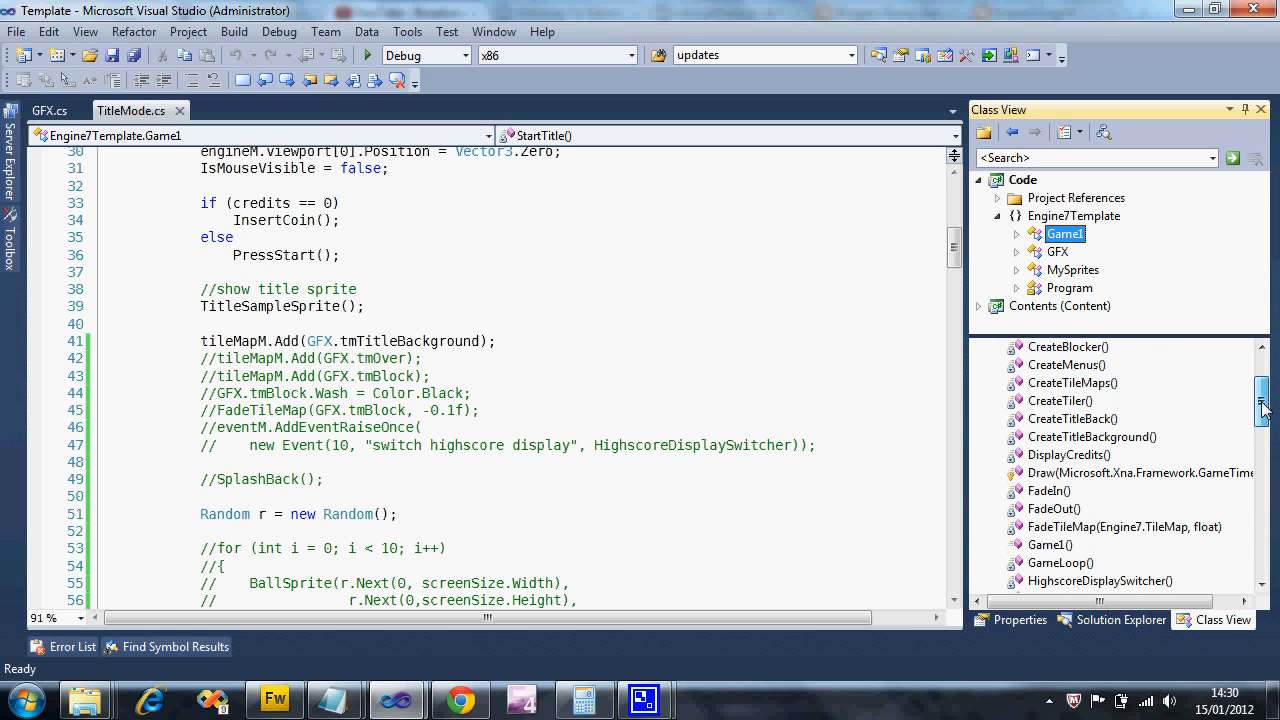
scroll("down", 3)
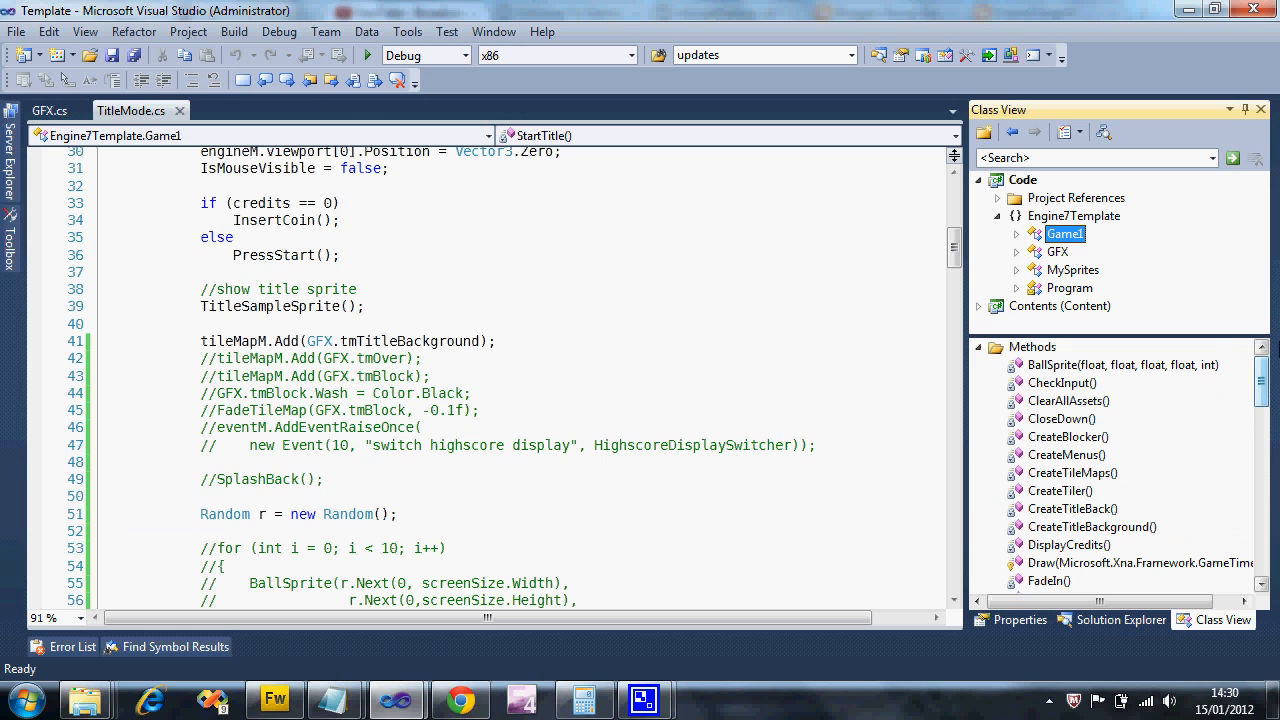
scroll("down", 3)
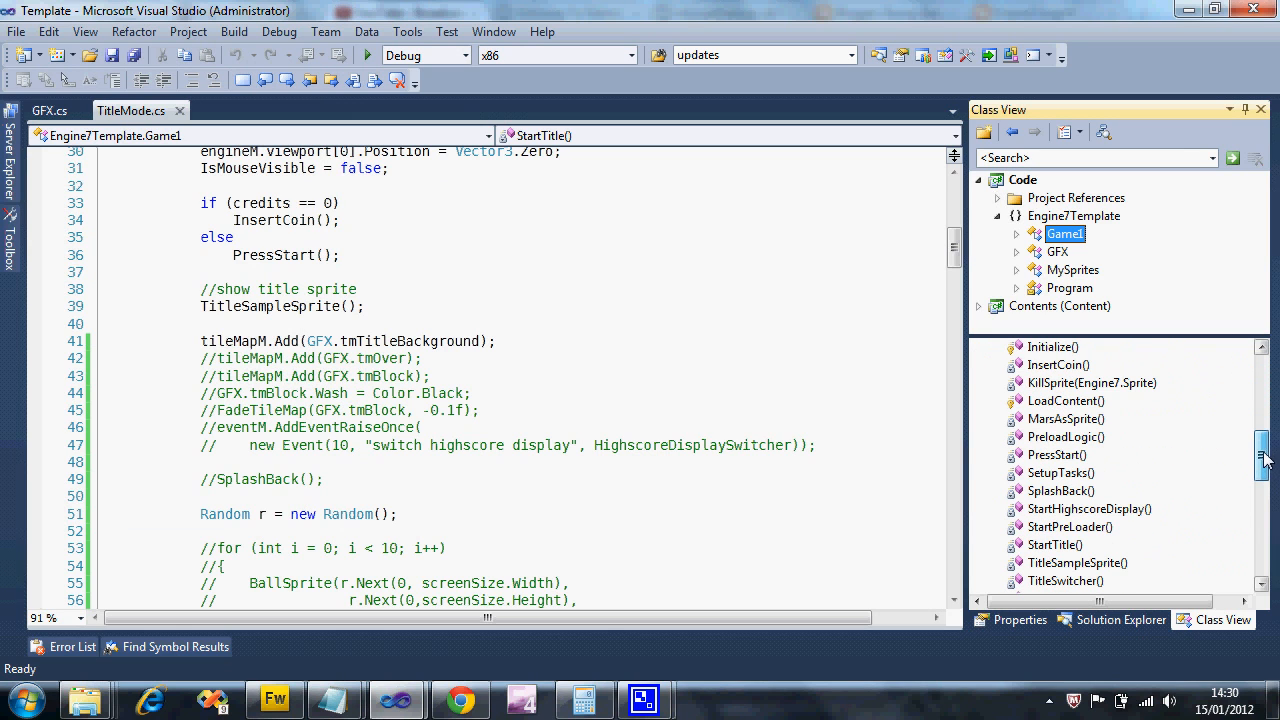
left_click(1070, 527)
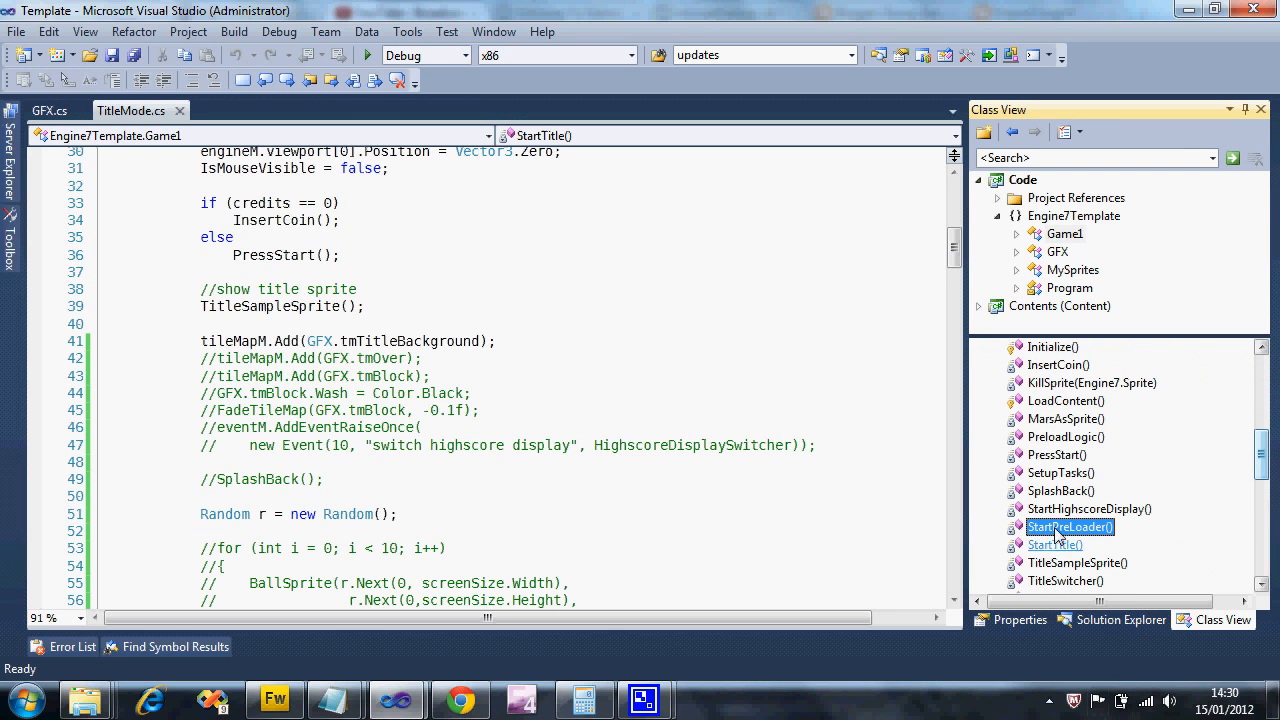
Open StartPreLoader in Startup.cs to review the shoot and click AddSoundEffect lines
double_click(1071, 527)
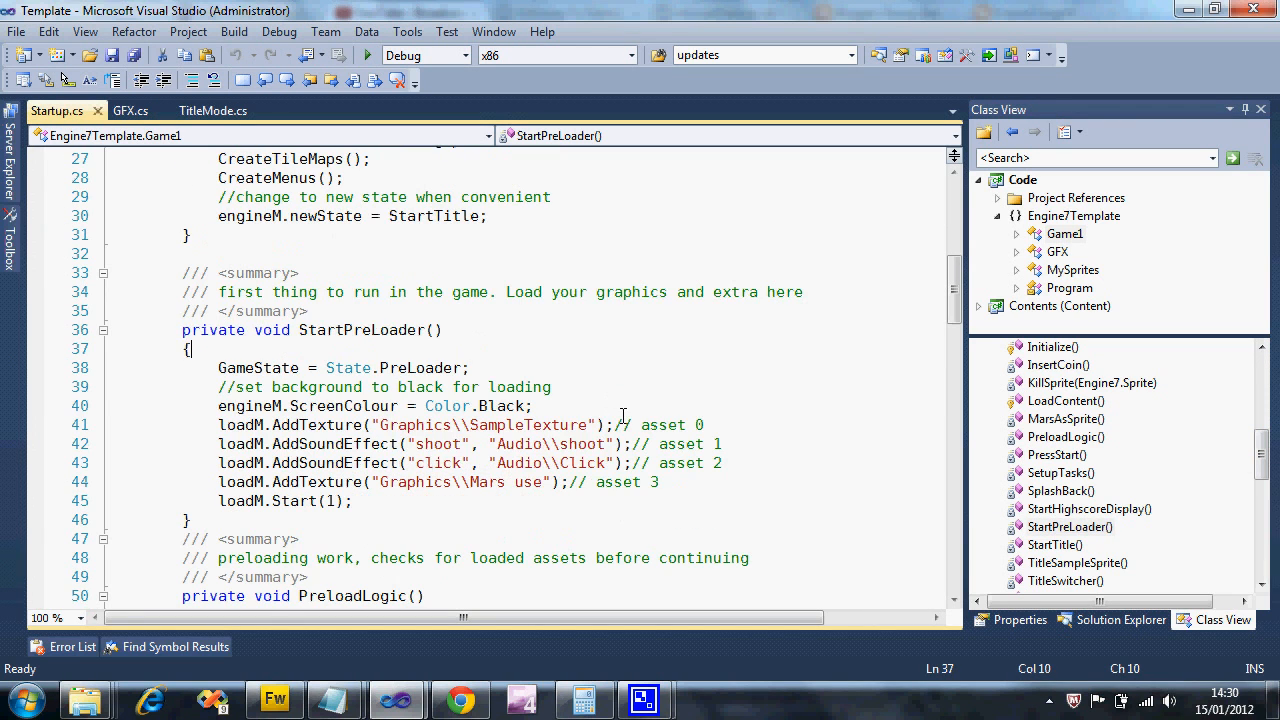
mouse_move(427, 462)
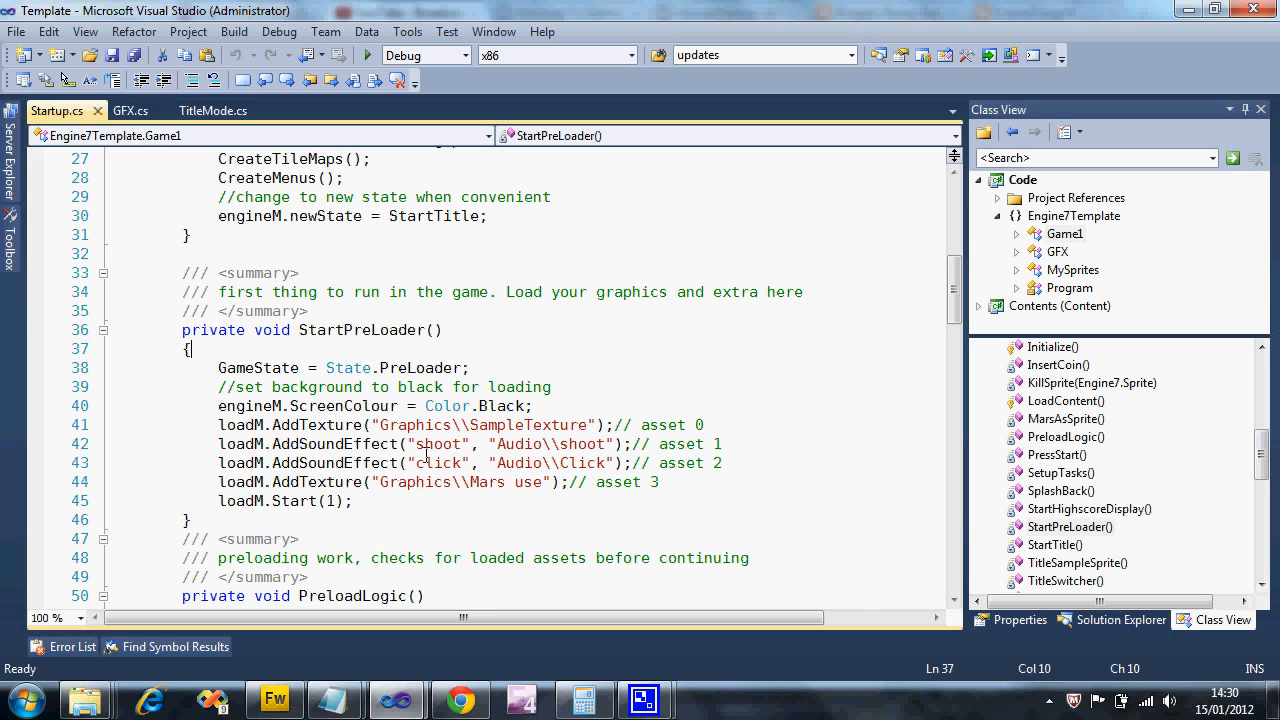
mouse_move(1080, 592)
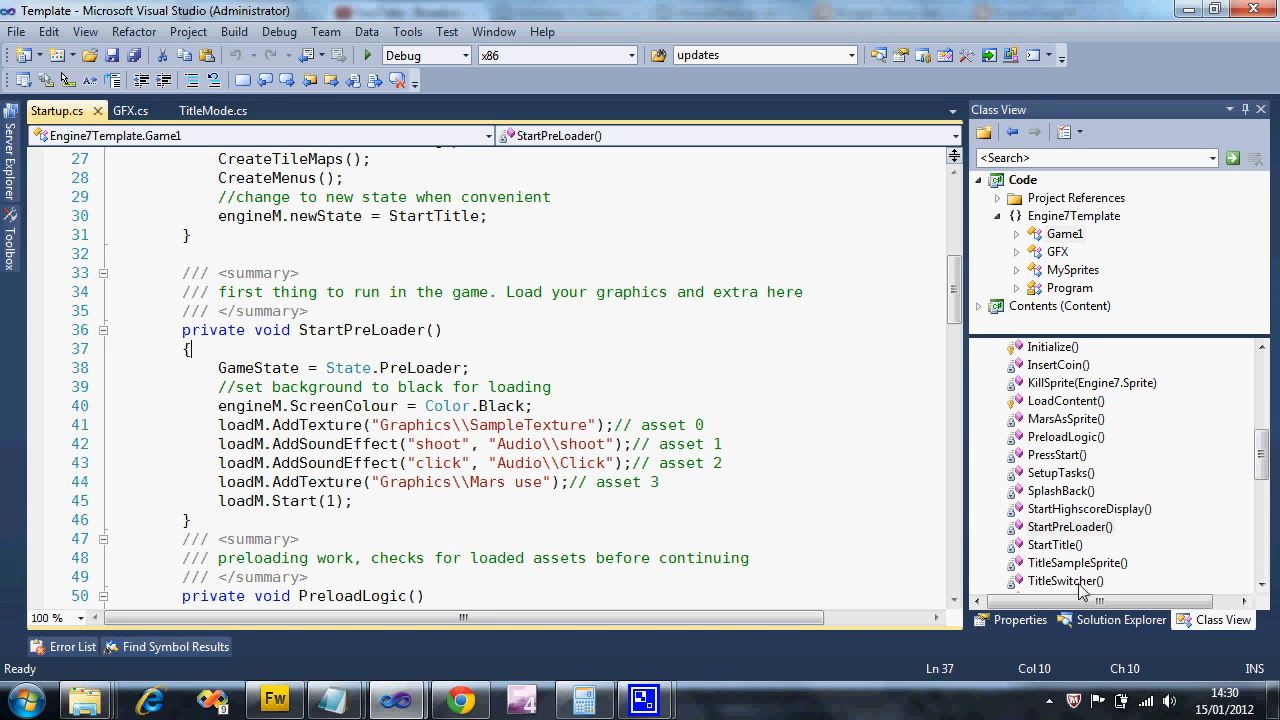
left_click(1119, 620)
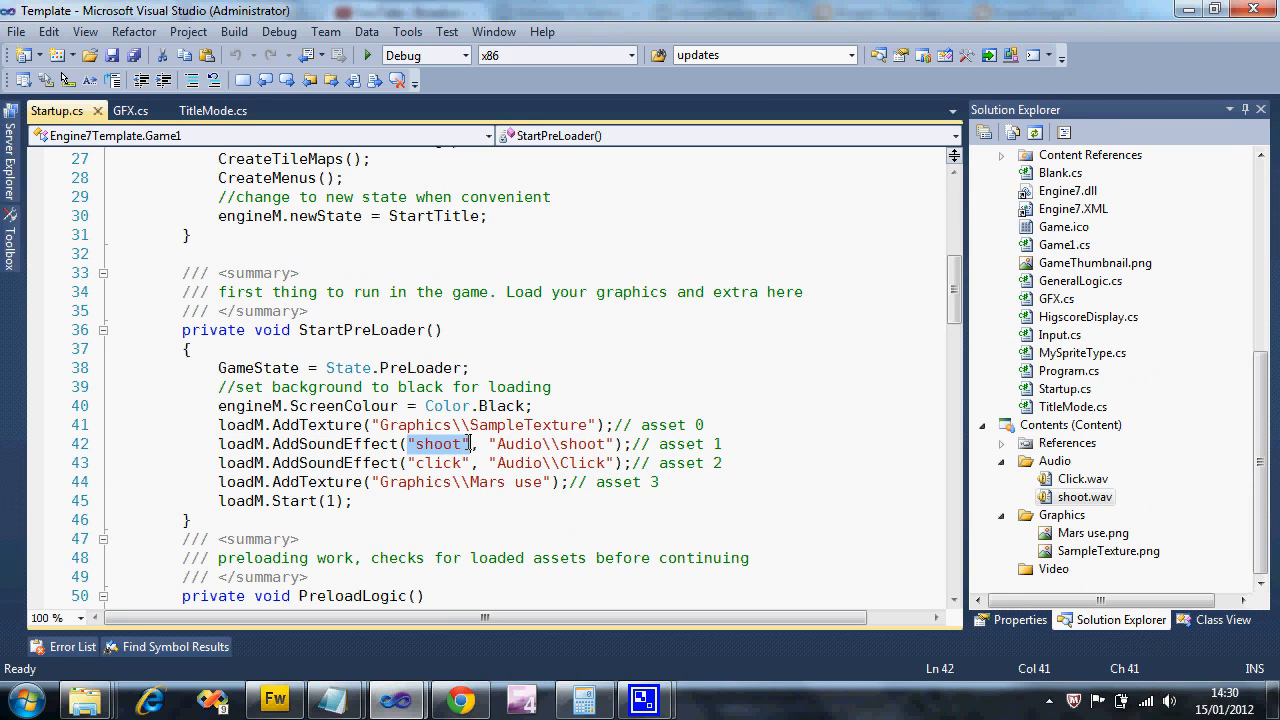
mouse_move(403, 469)
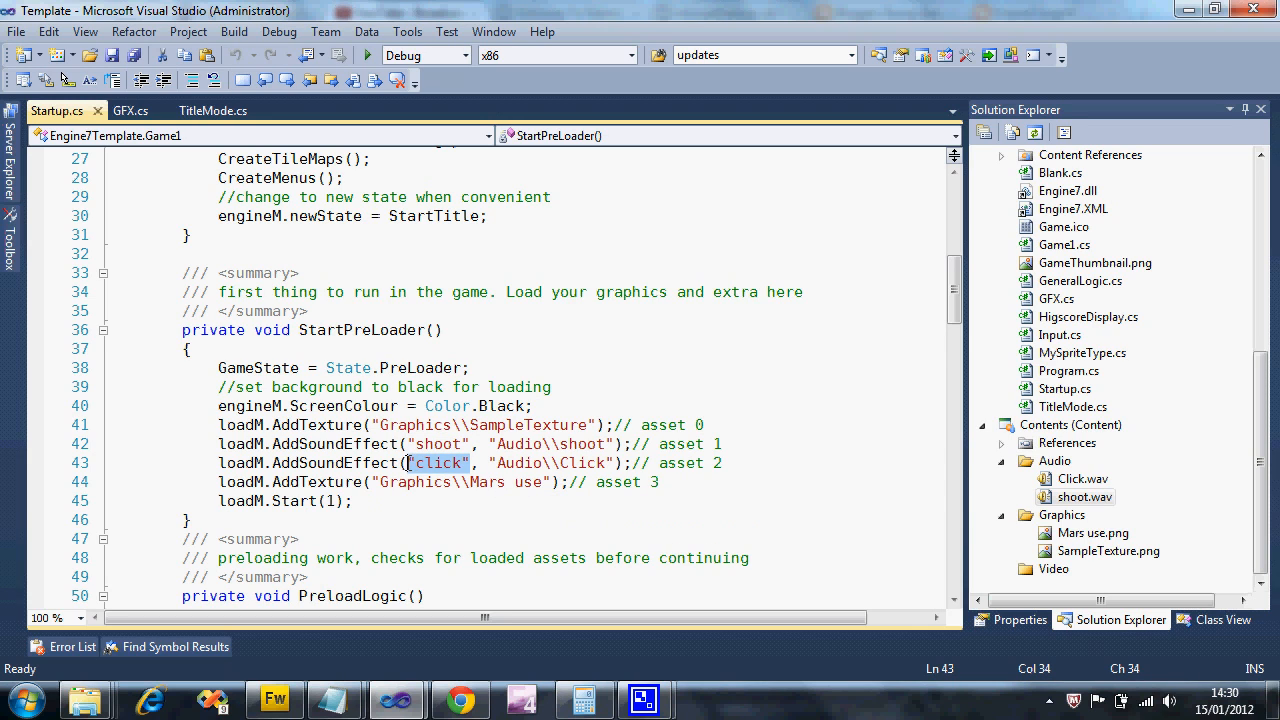
left_click(528, 368)
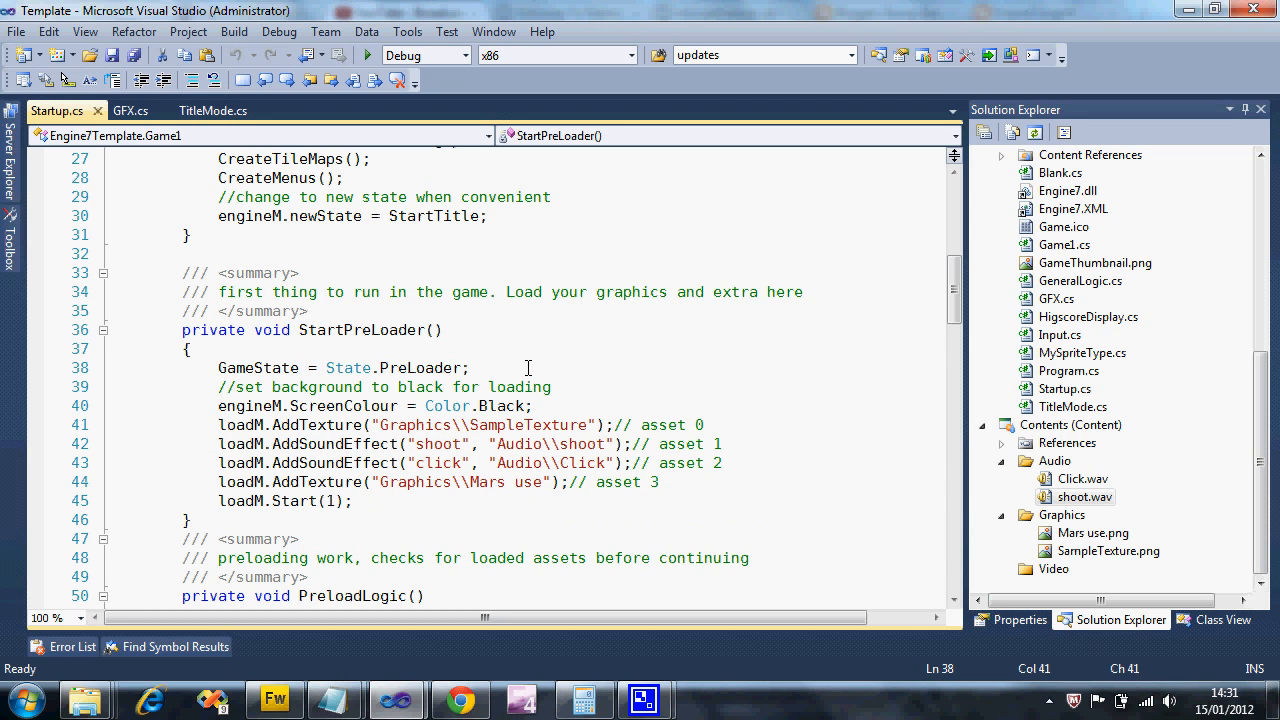
mouse_move(523, 386)
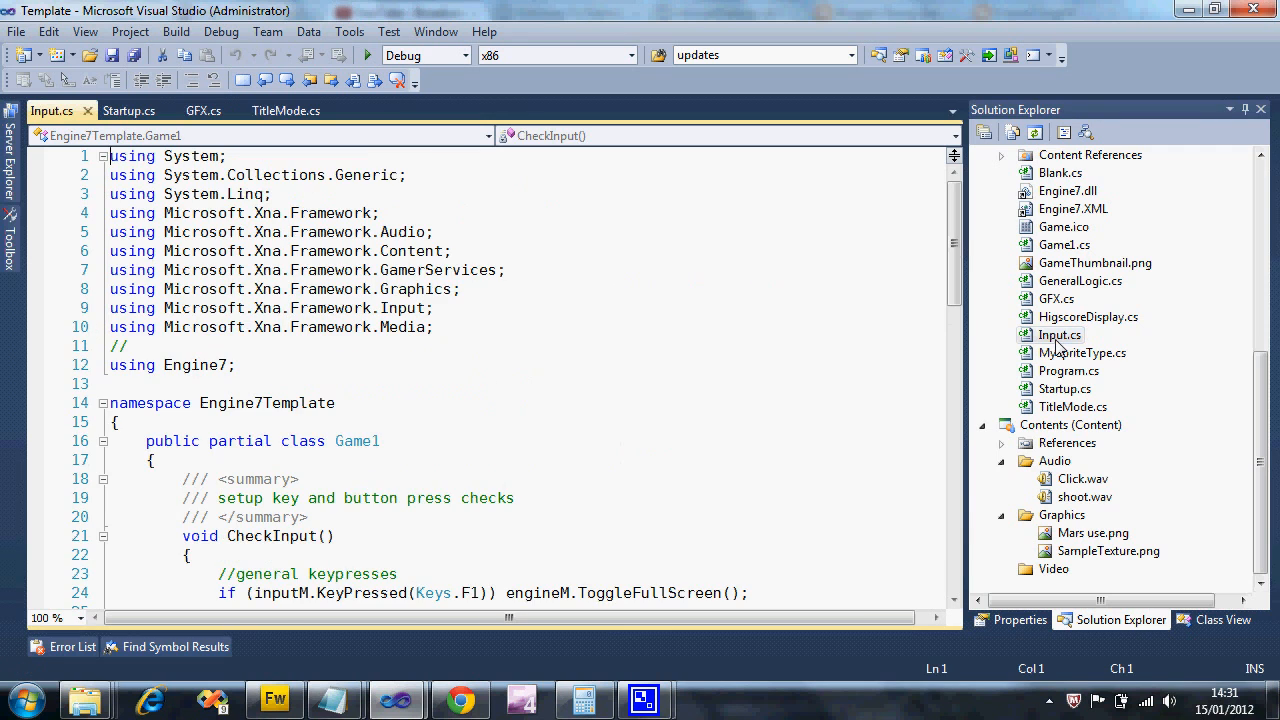
Scroll Input.cs to CheckInput's case State.Title block handling Escape and D5
scroll("down", 3)
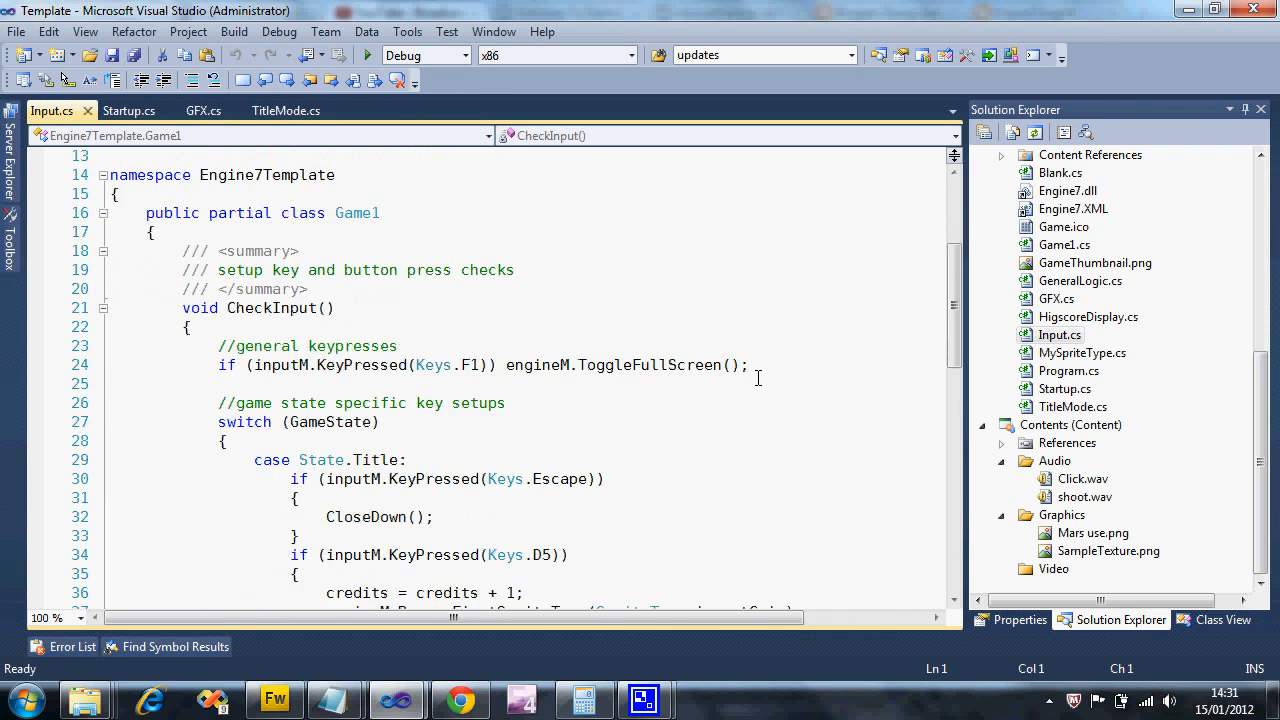
scroll("down", 3)
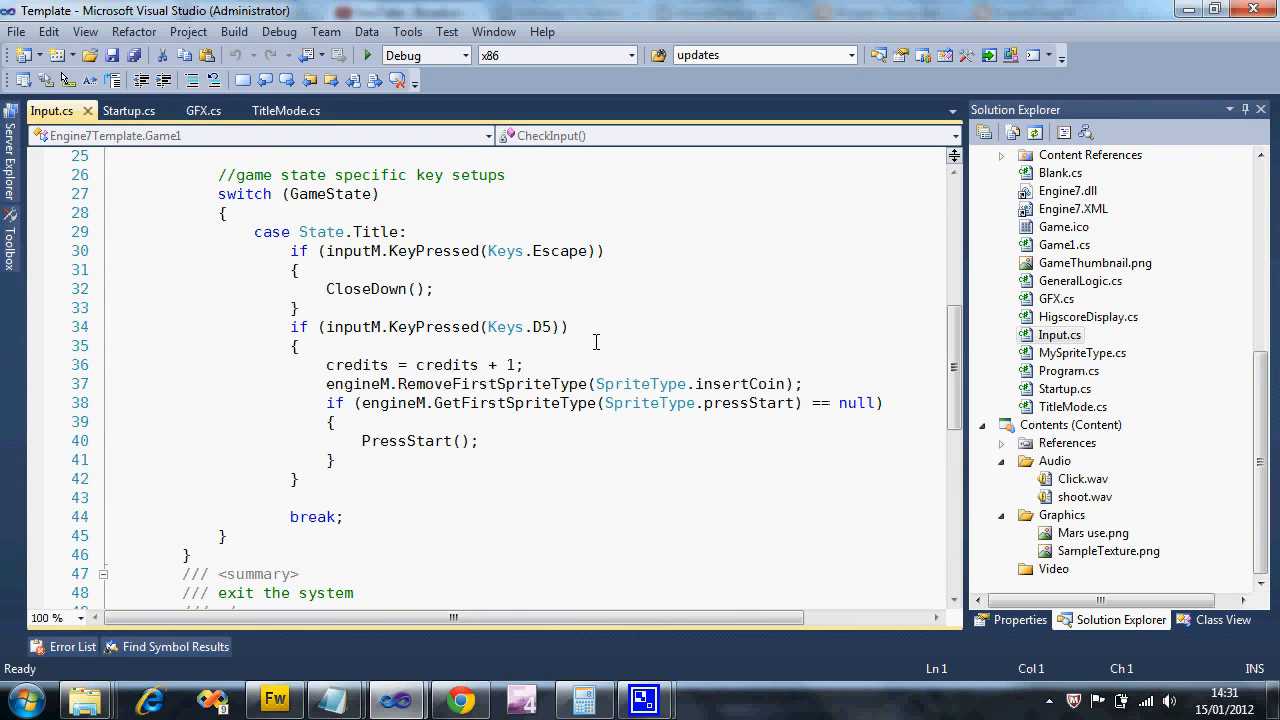
left_click(318, 251)
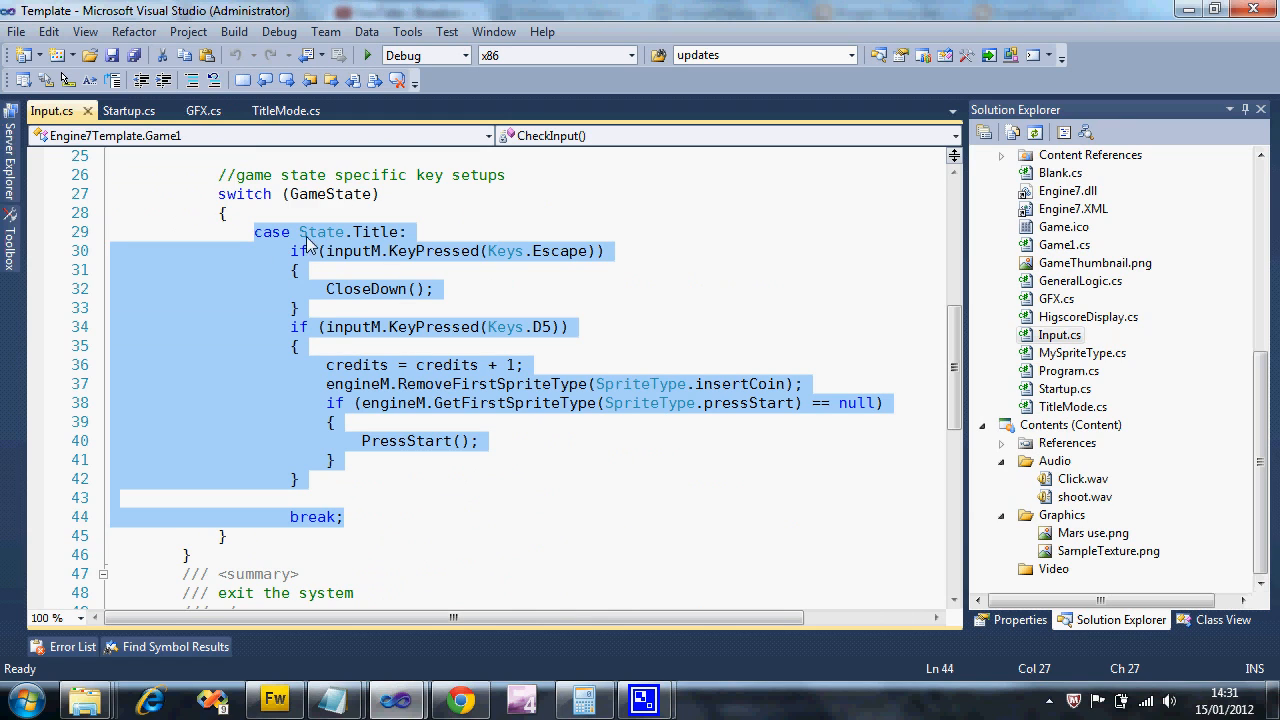
left_click(454, 510)
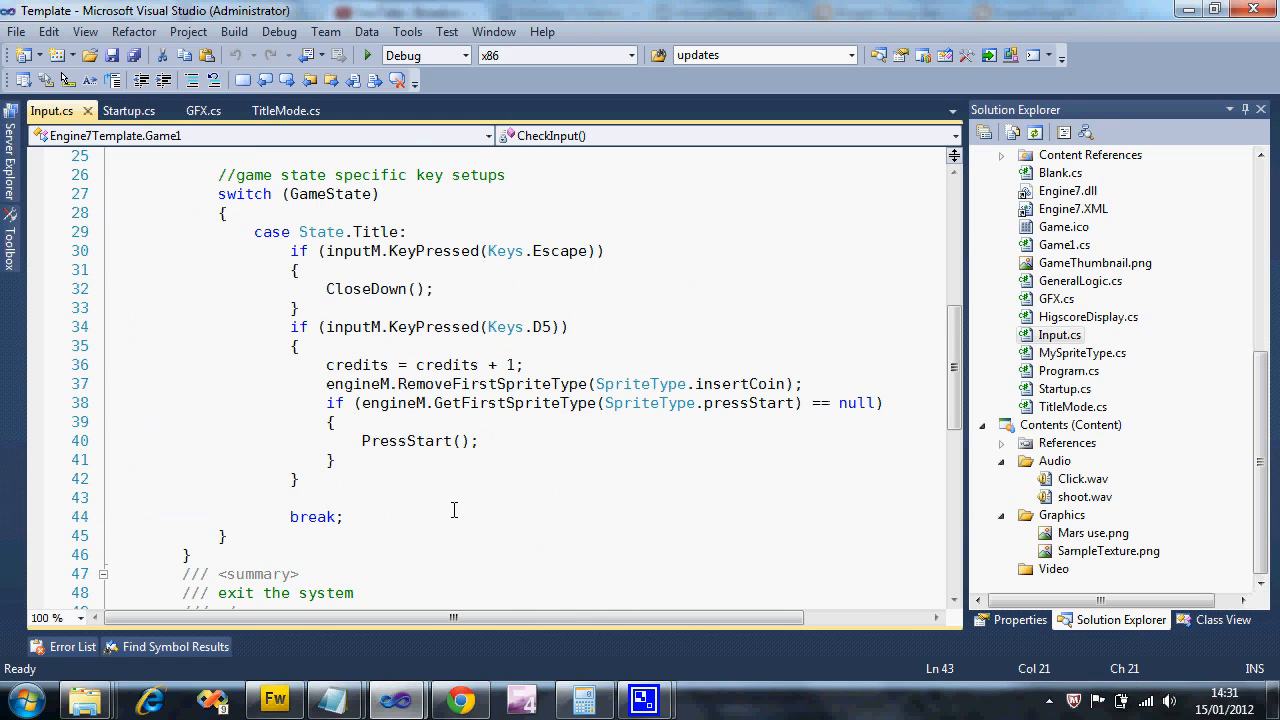
Under State.Title, add if (inputM.KeyPressed(Keys.Space)) calling audioM.PlayEffect('shoot')
type("i")
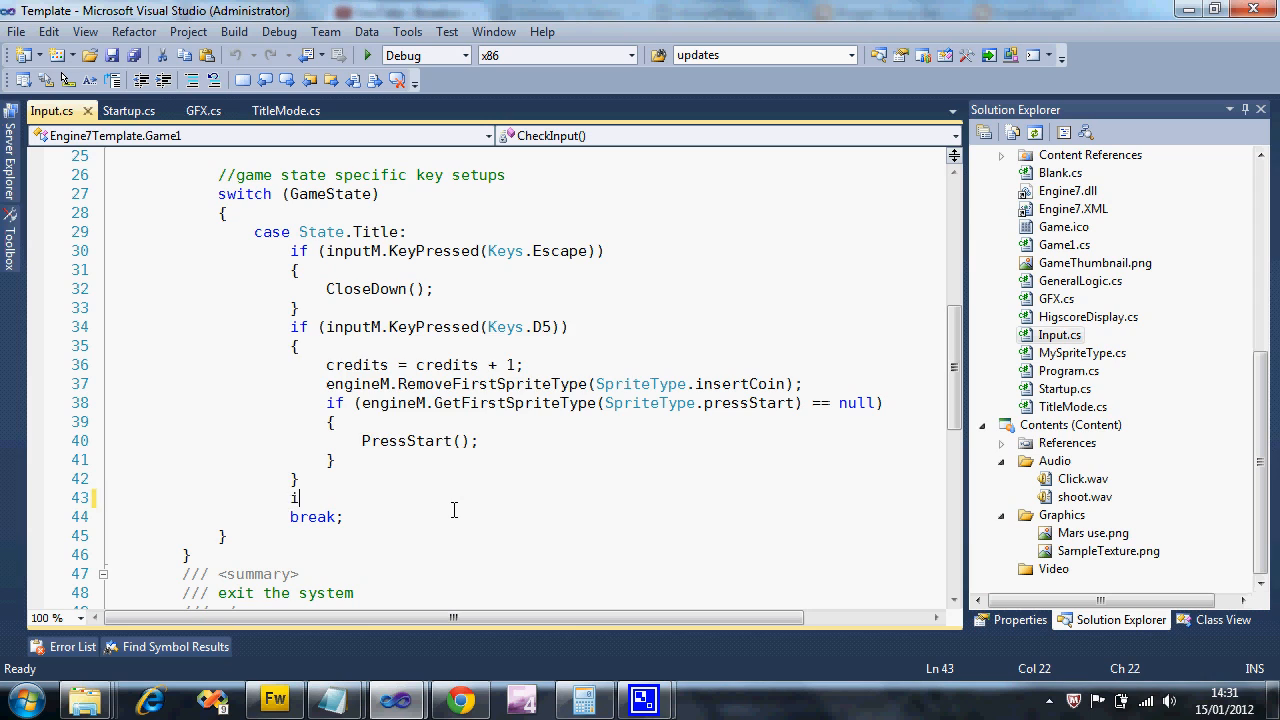
type("f (")
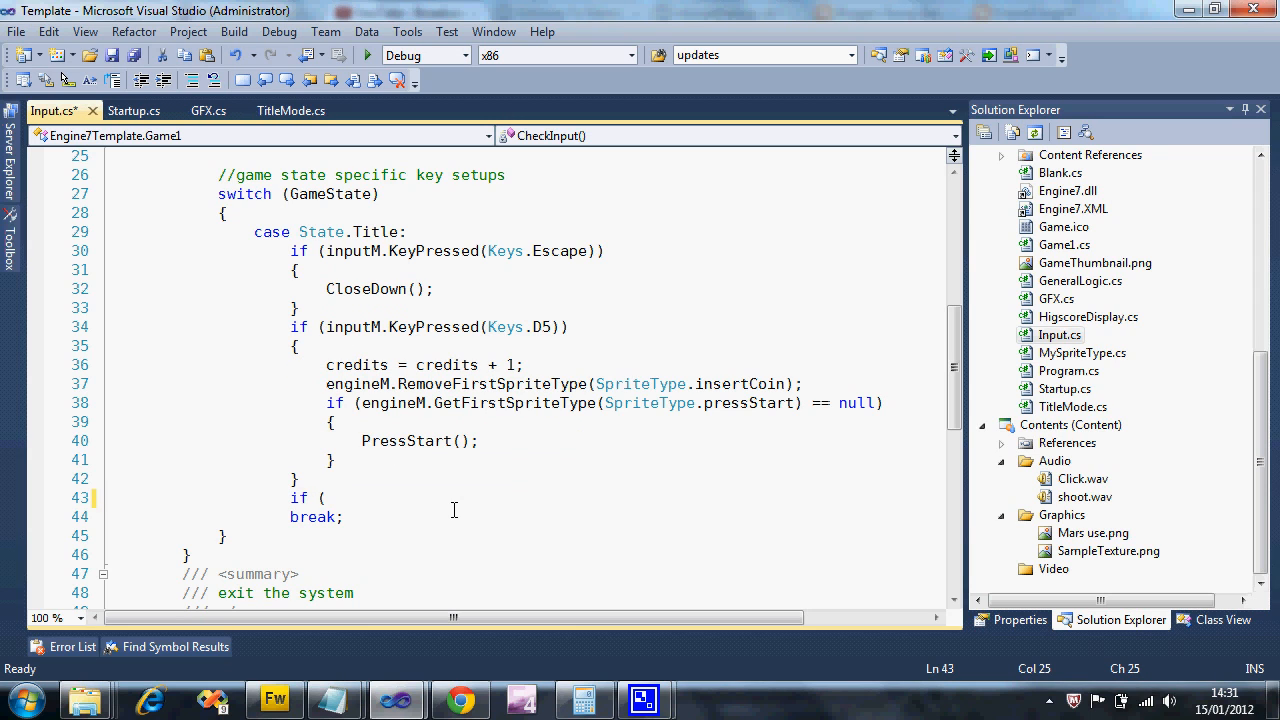
type("inputM")
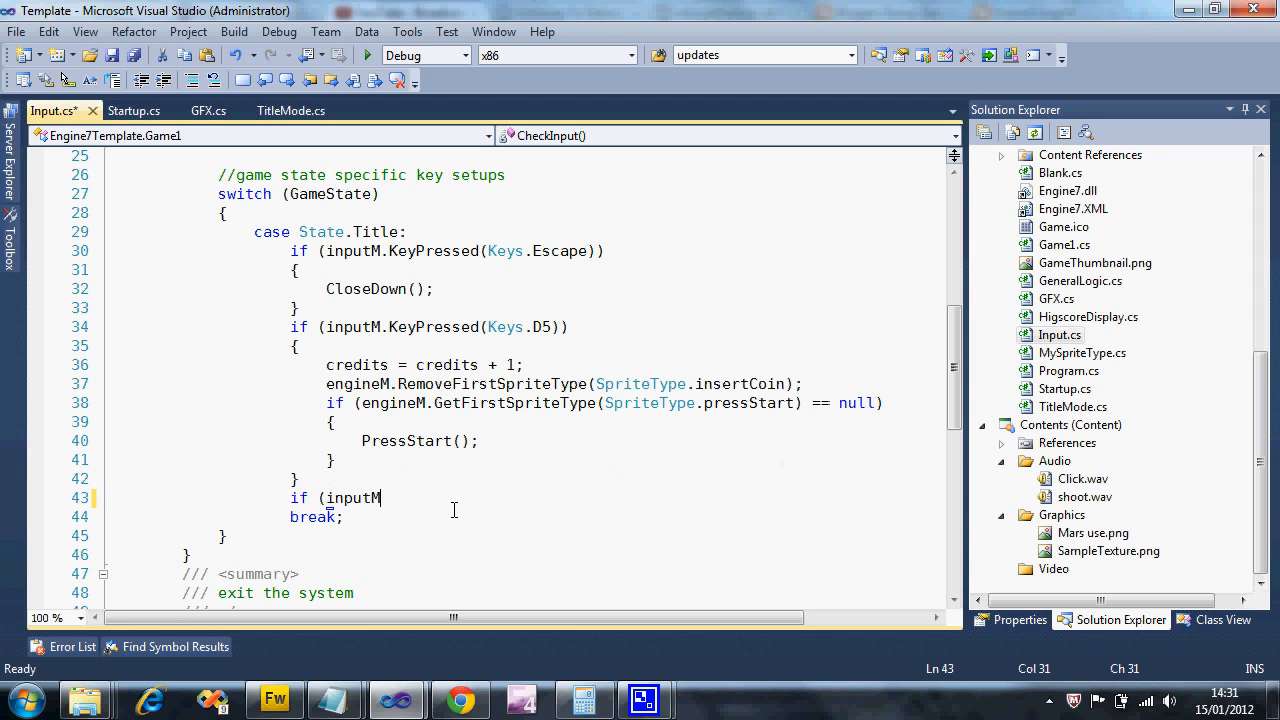
type(".key")
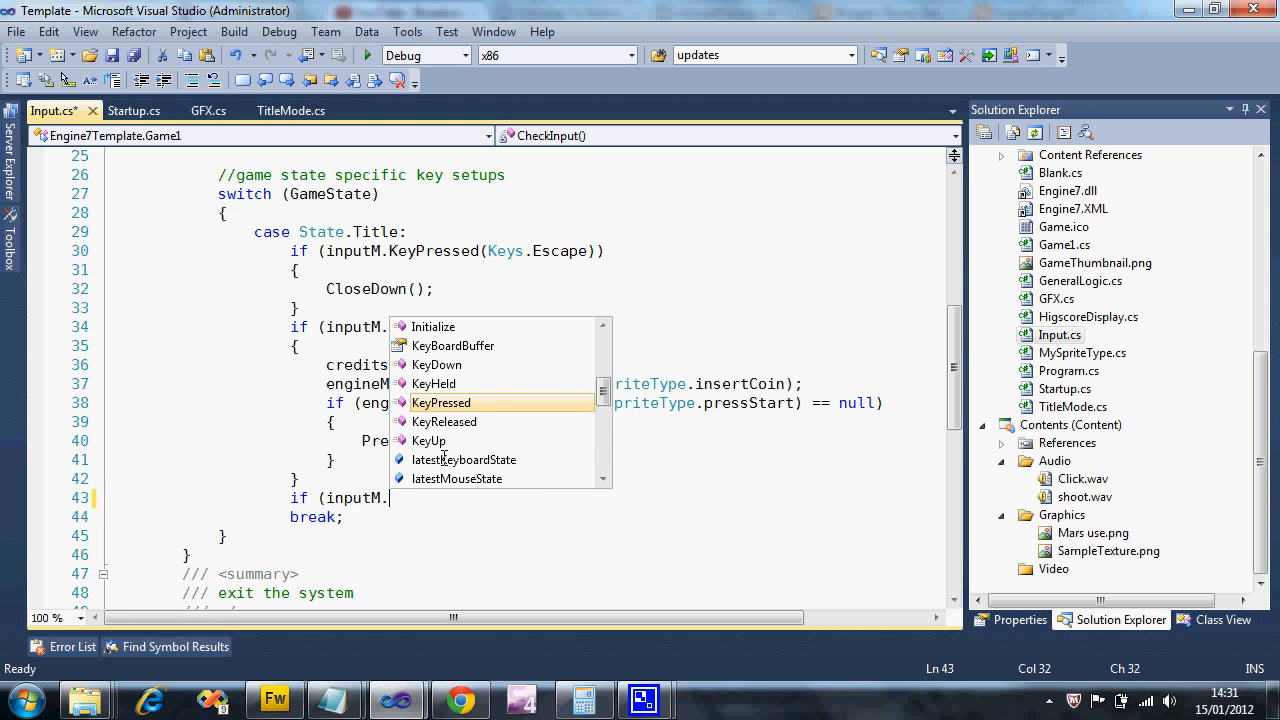
type("bu")
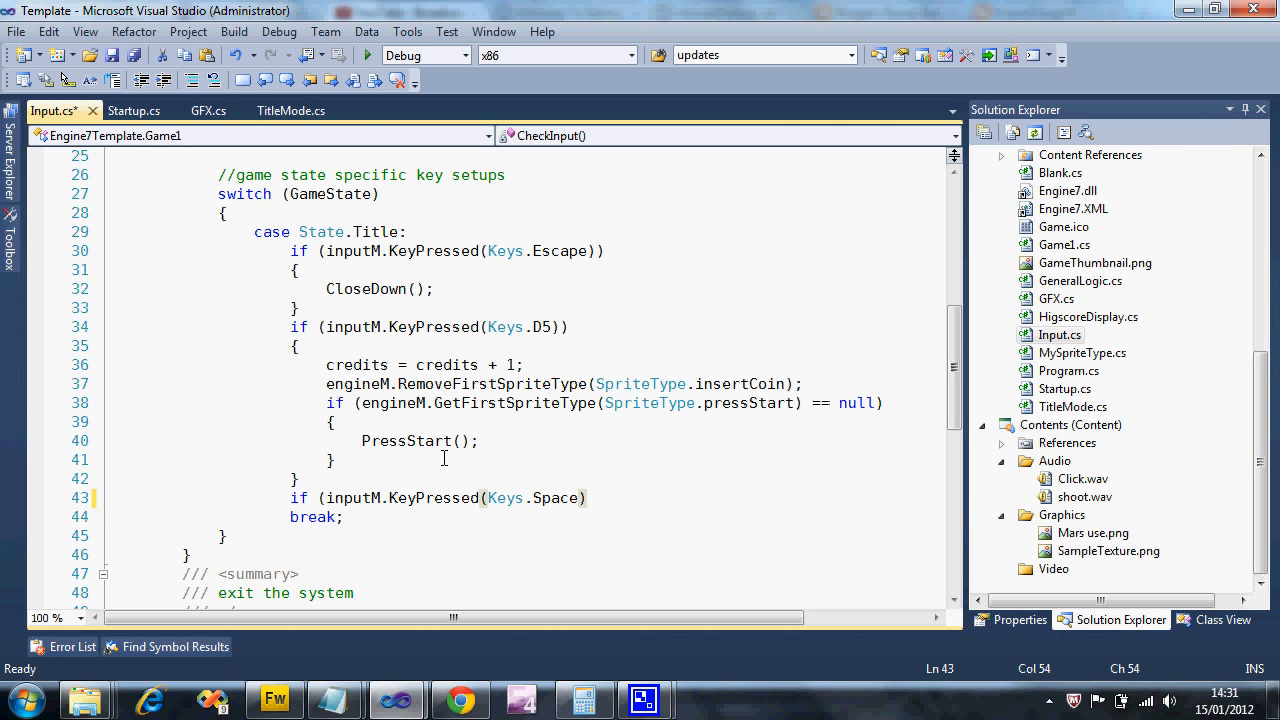
type(")")
type("{")
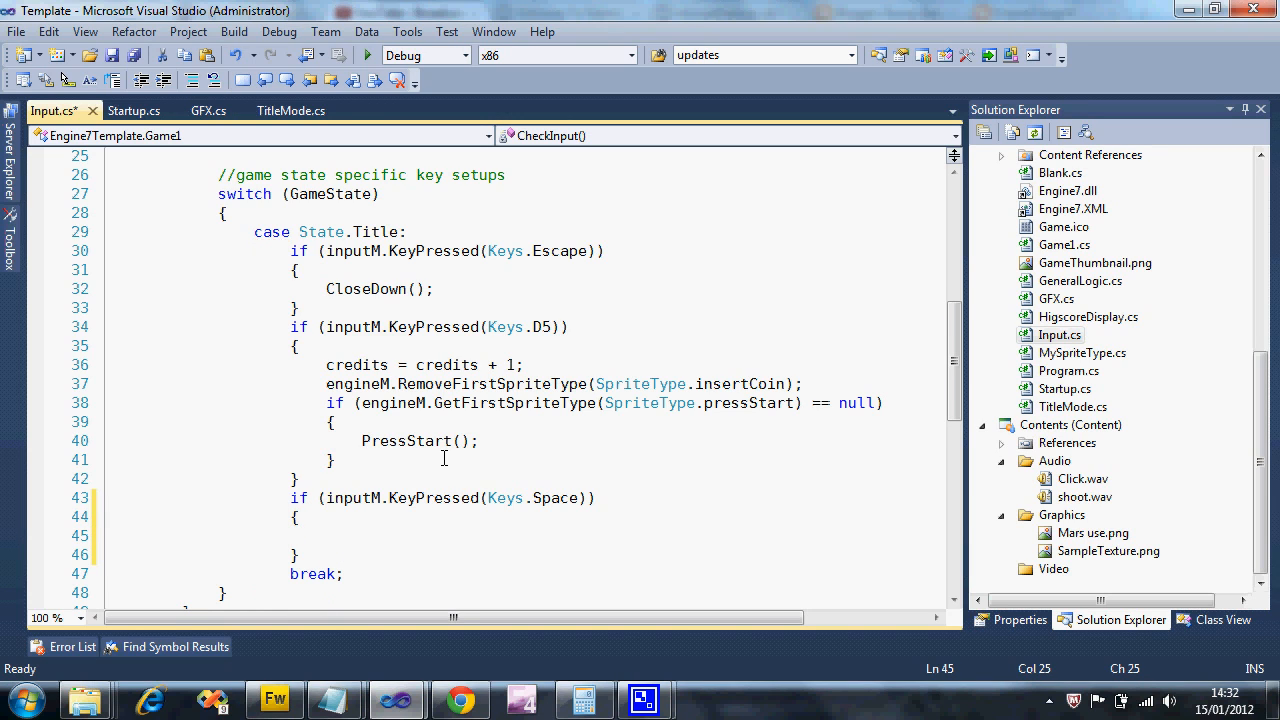
type("T")
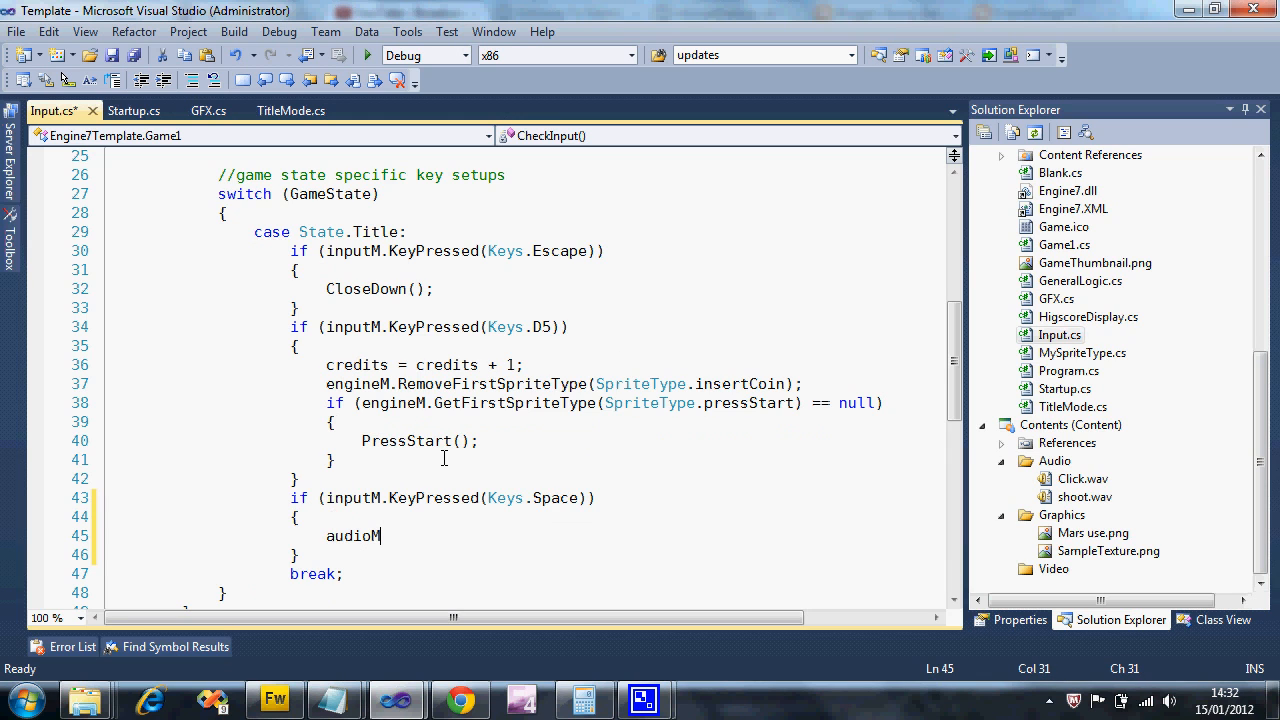
type(".PlayEffect")
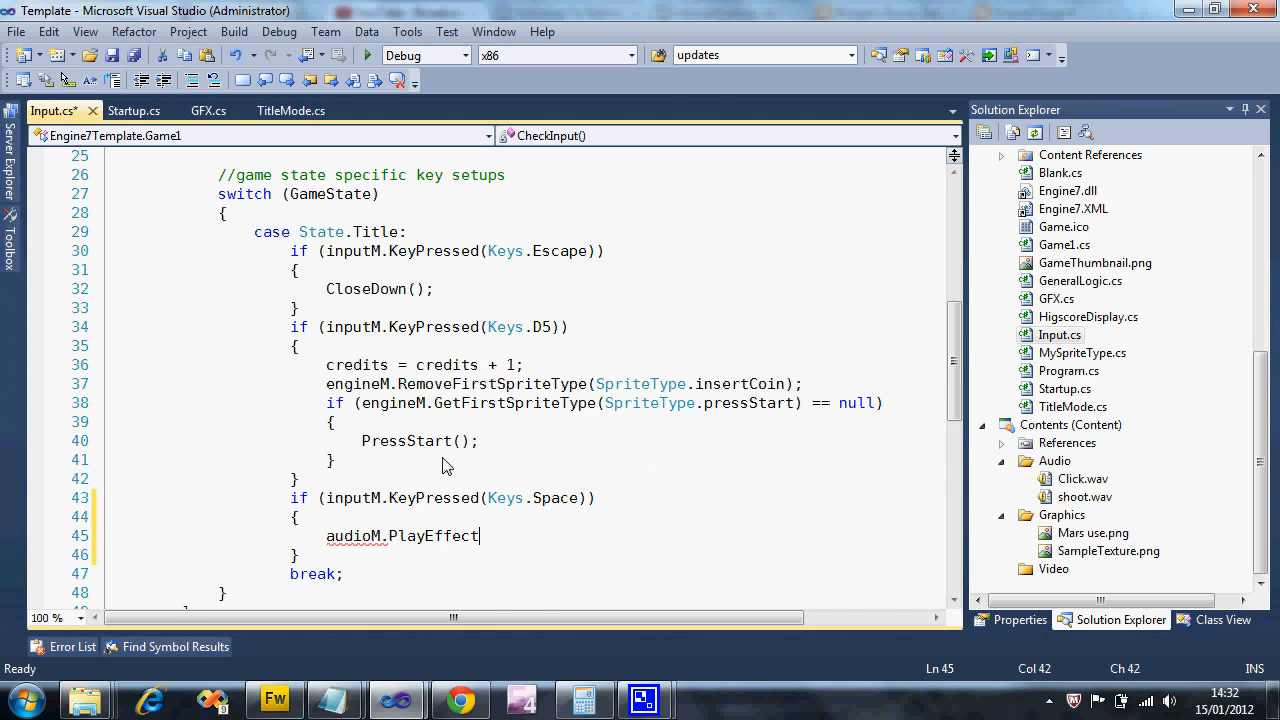
type("(\"shoot")
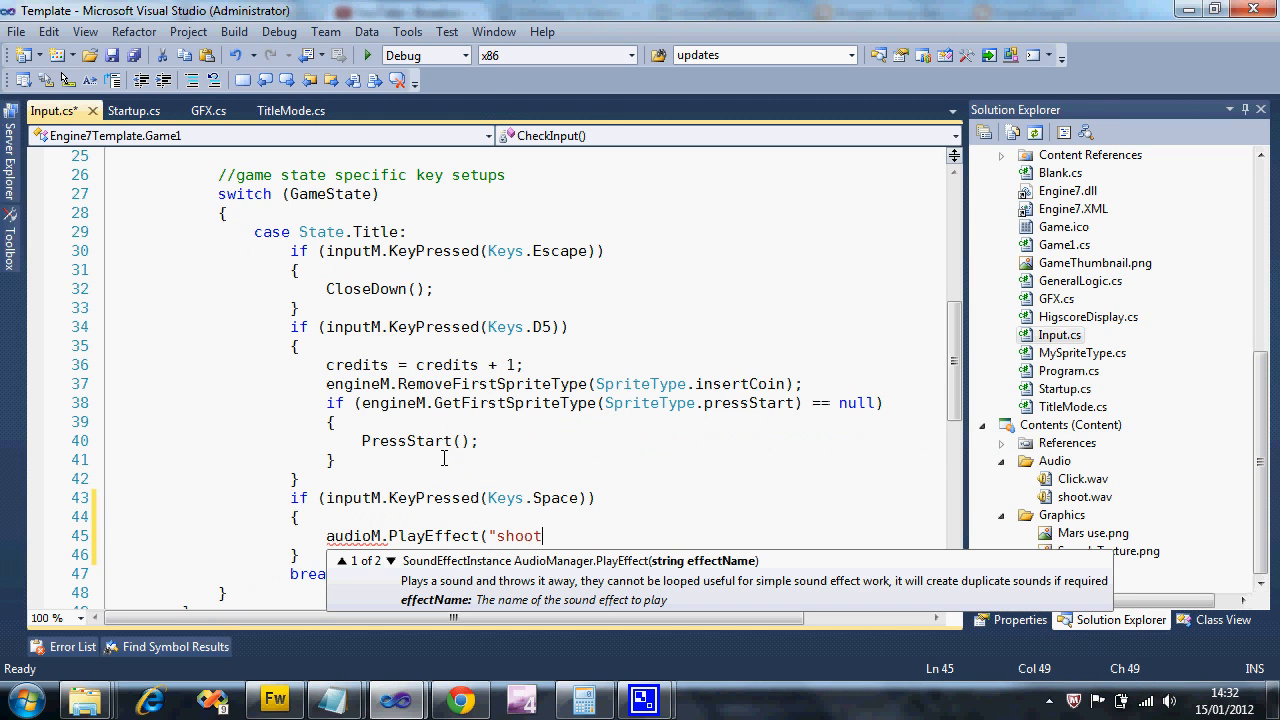
type("\"\");")
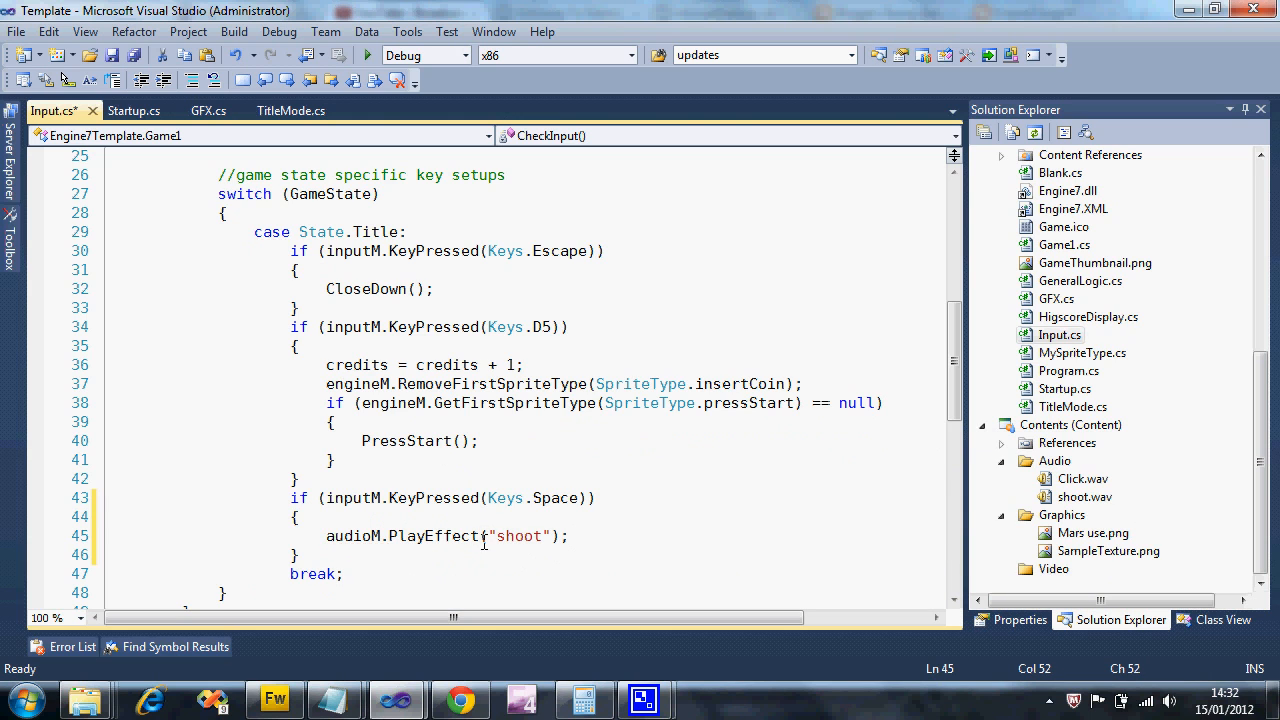
left_click(134, 110)
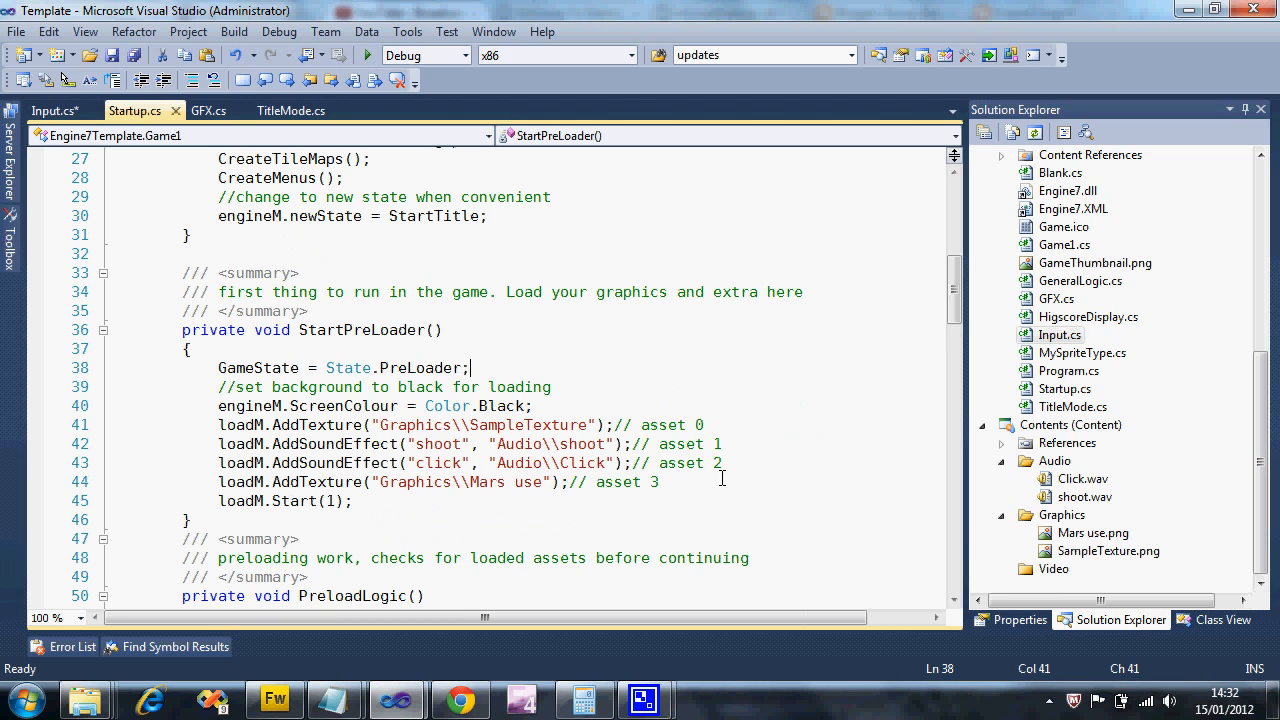
Select the 'shoot' asset name in StartPreLoader, then return to Input.cs
double_click(438, 444)
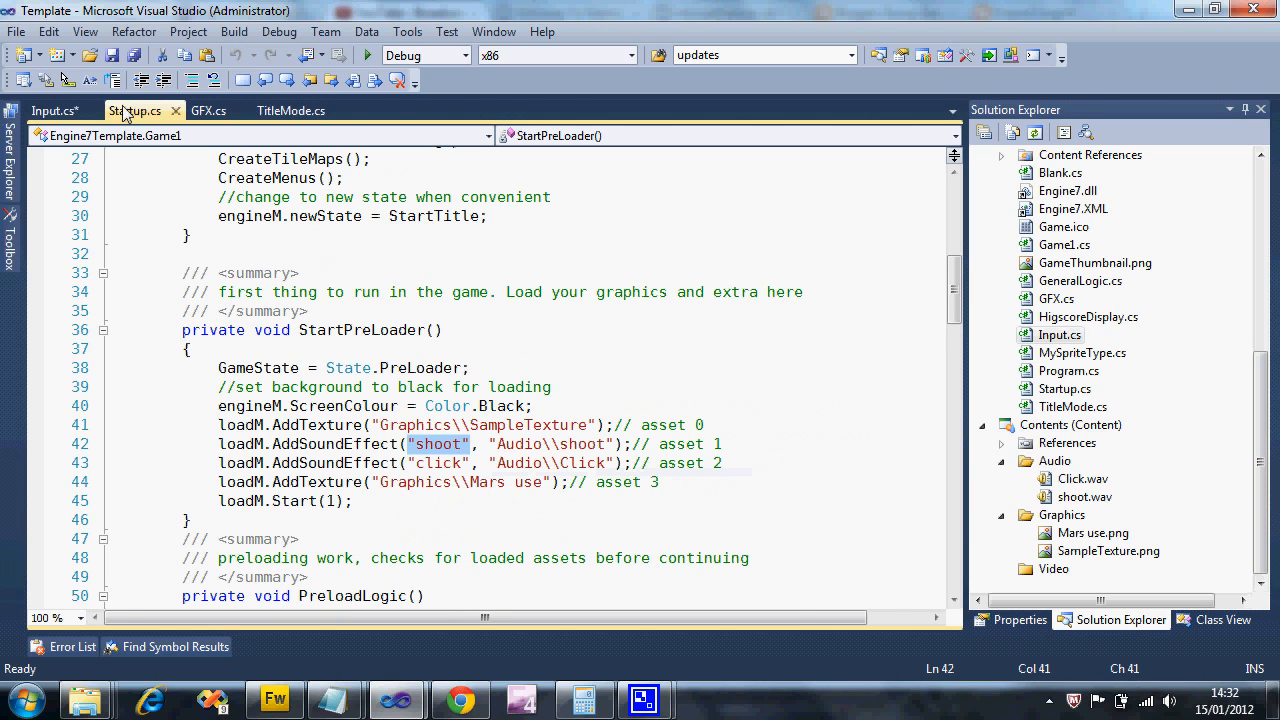
left_click(47, 111)
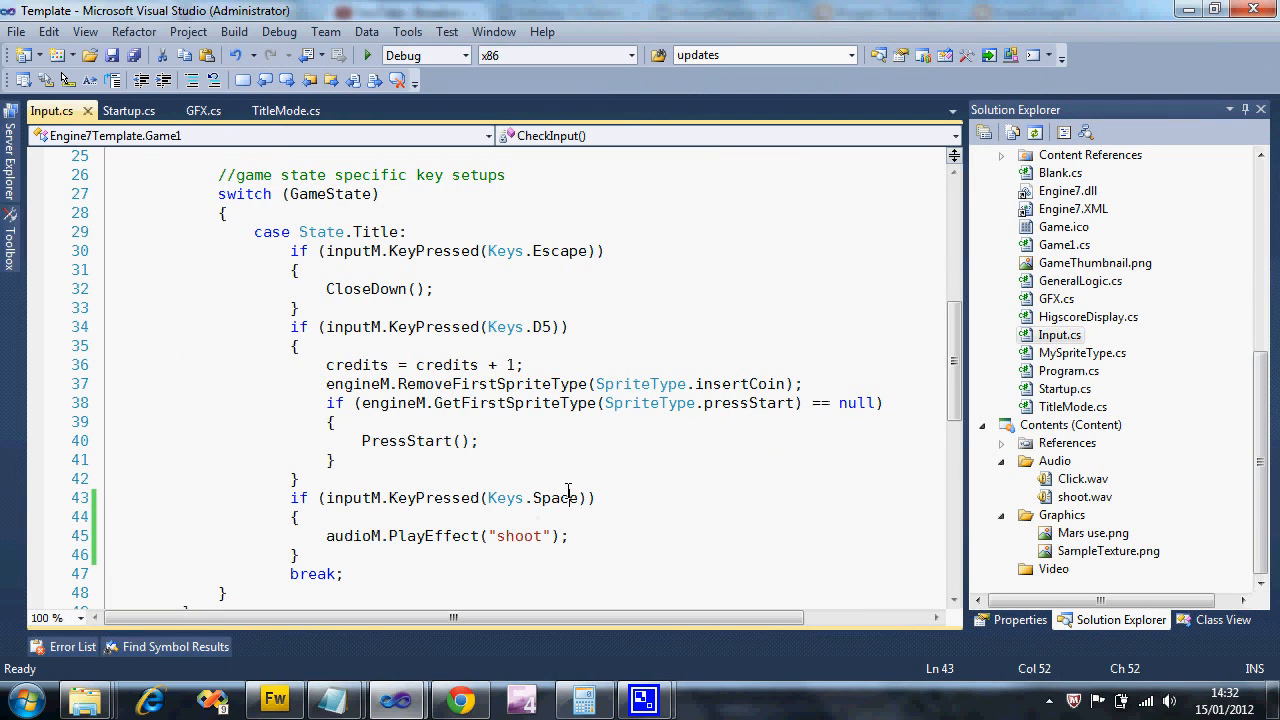
scroll("down", 3)
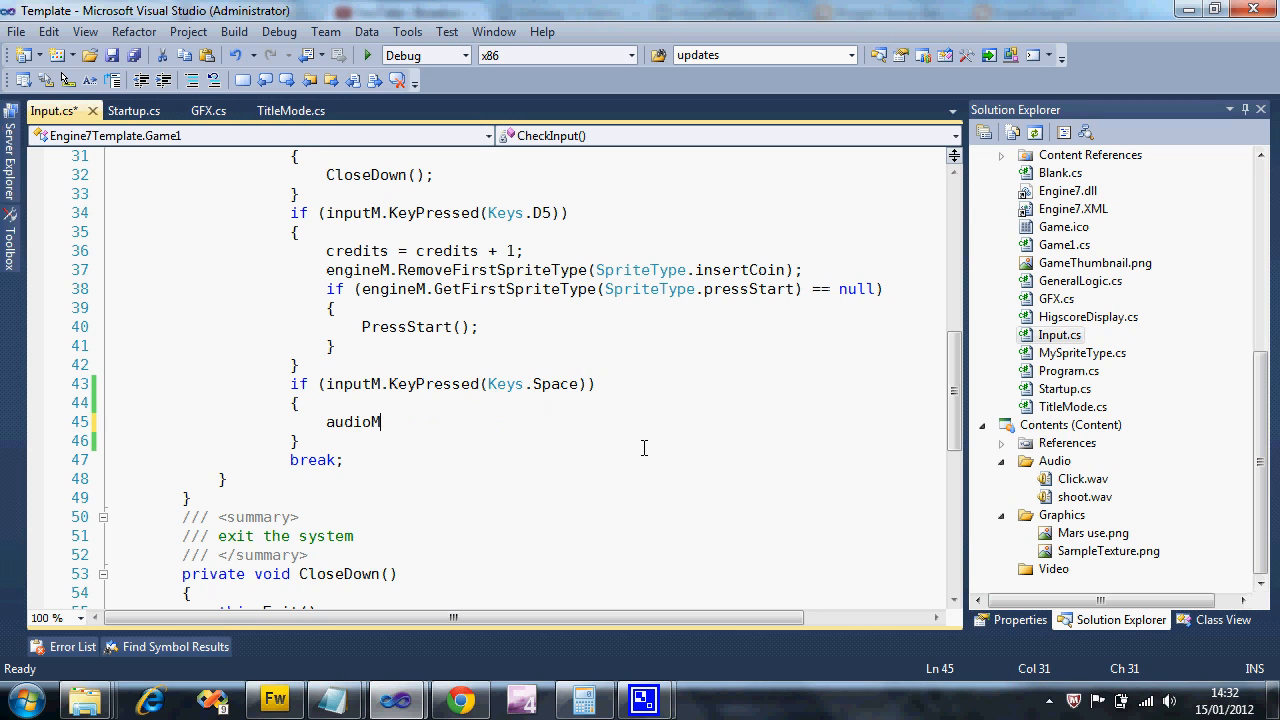
Rewrite the Space branch call as audioM.PlayManagedEffect('nothing', 'shoot', ...)
type(".m")
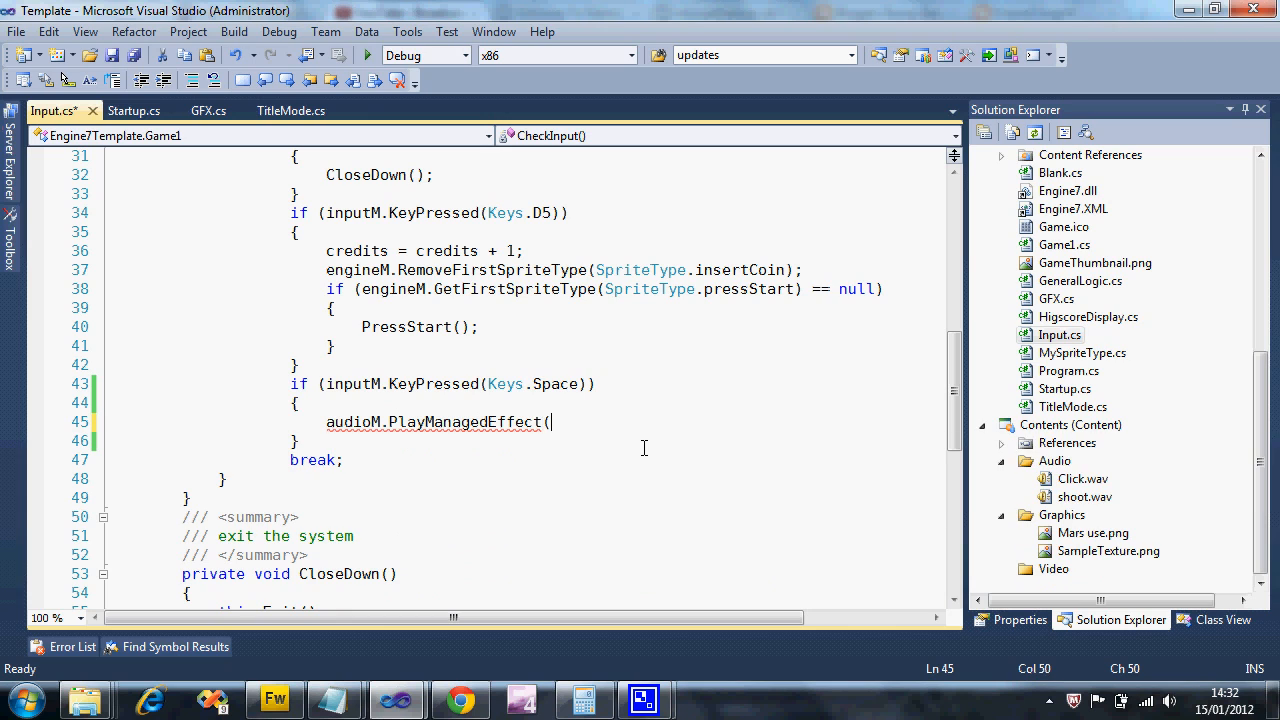
type("\"")
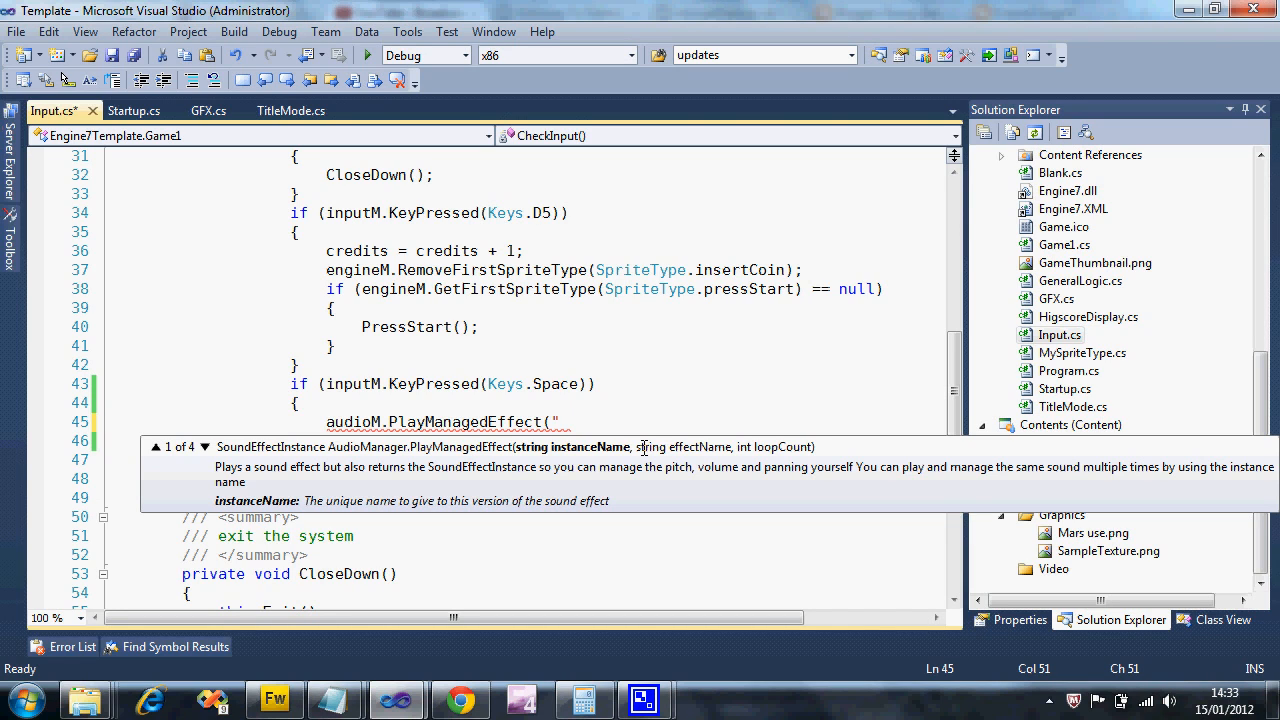
type("n")
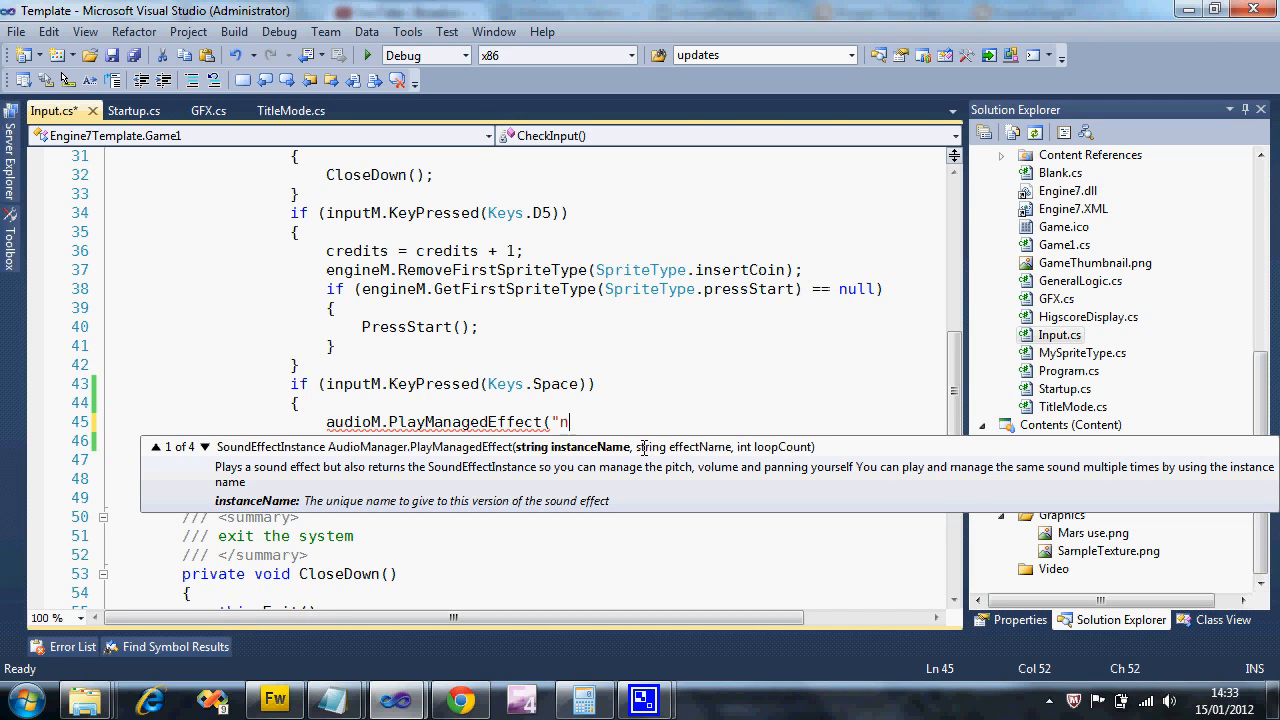
type("othing\",")
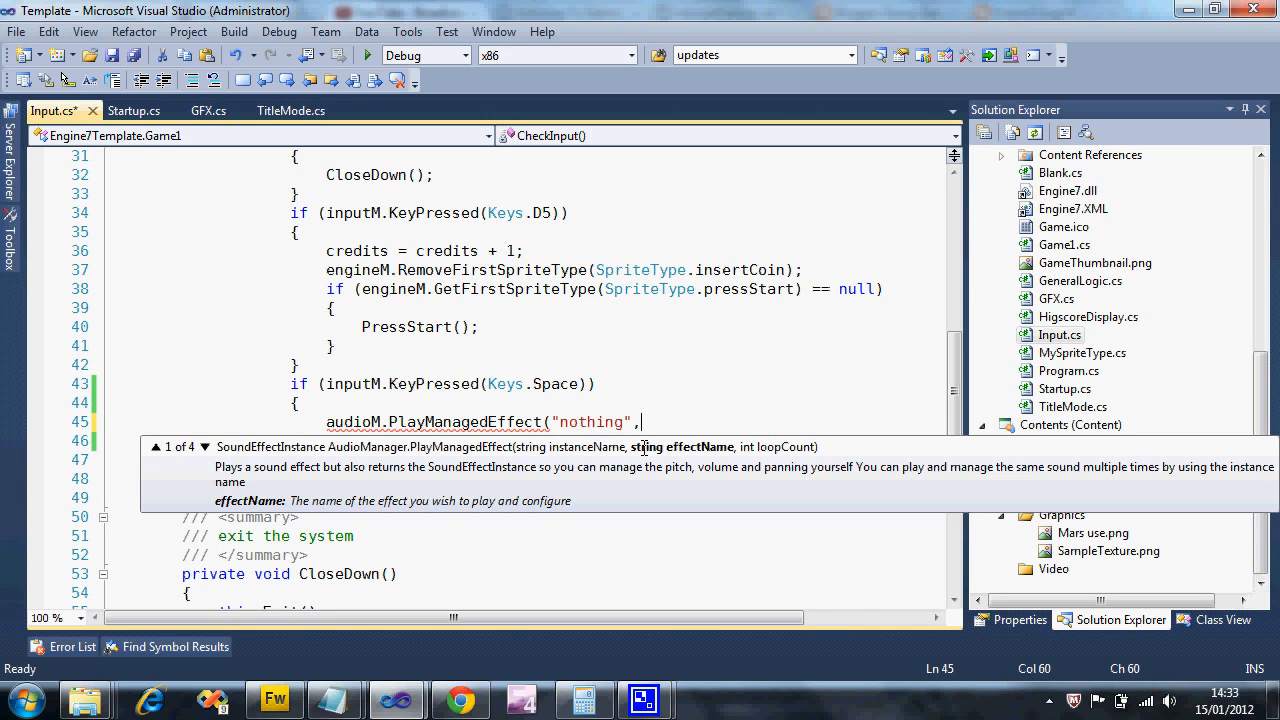
type("\"shoot\",")
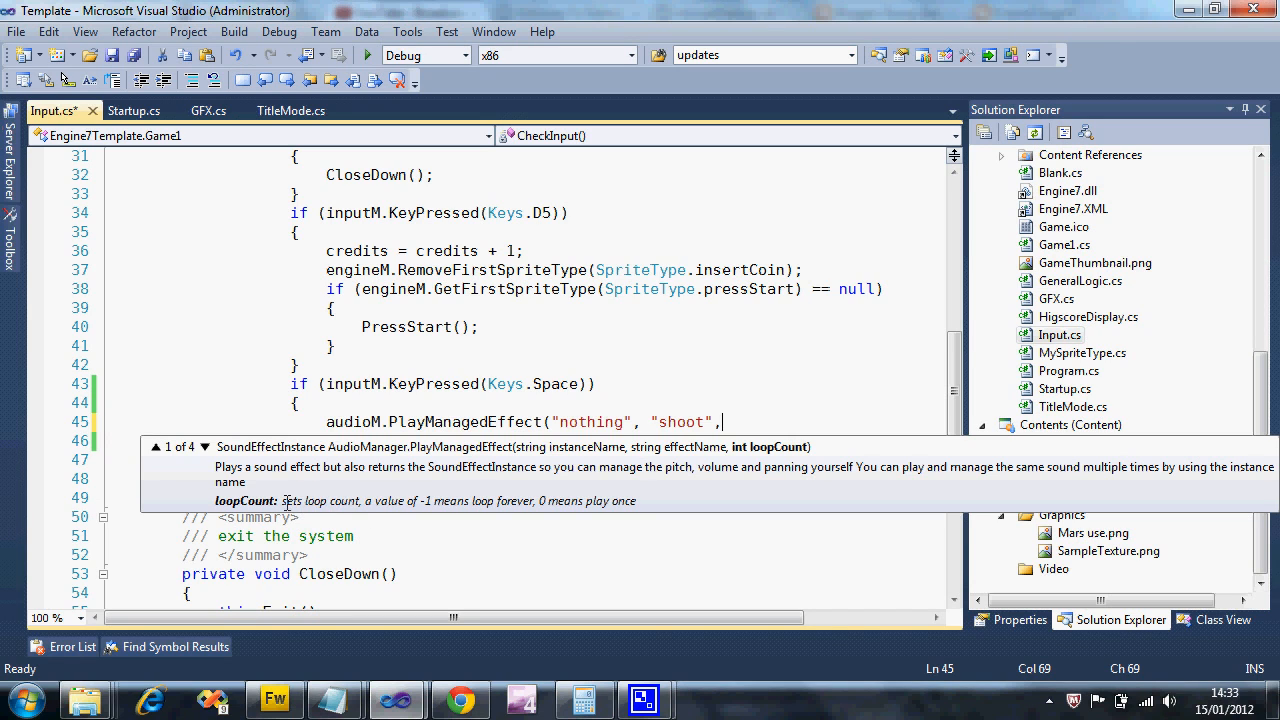
mouse_move(400, 509)
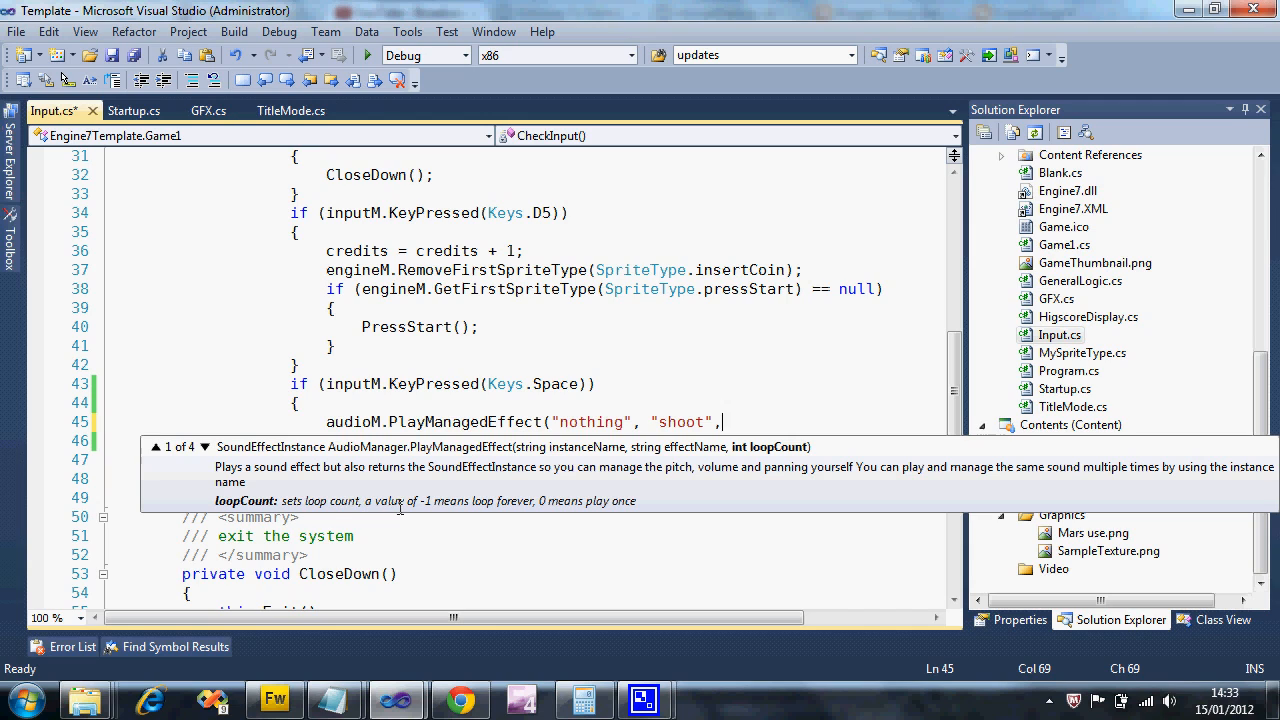
mouse_move(473, 501)
type(" -1);")
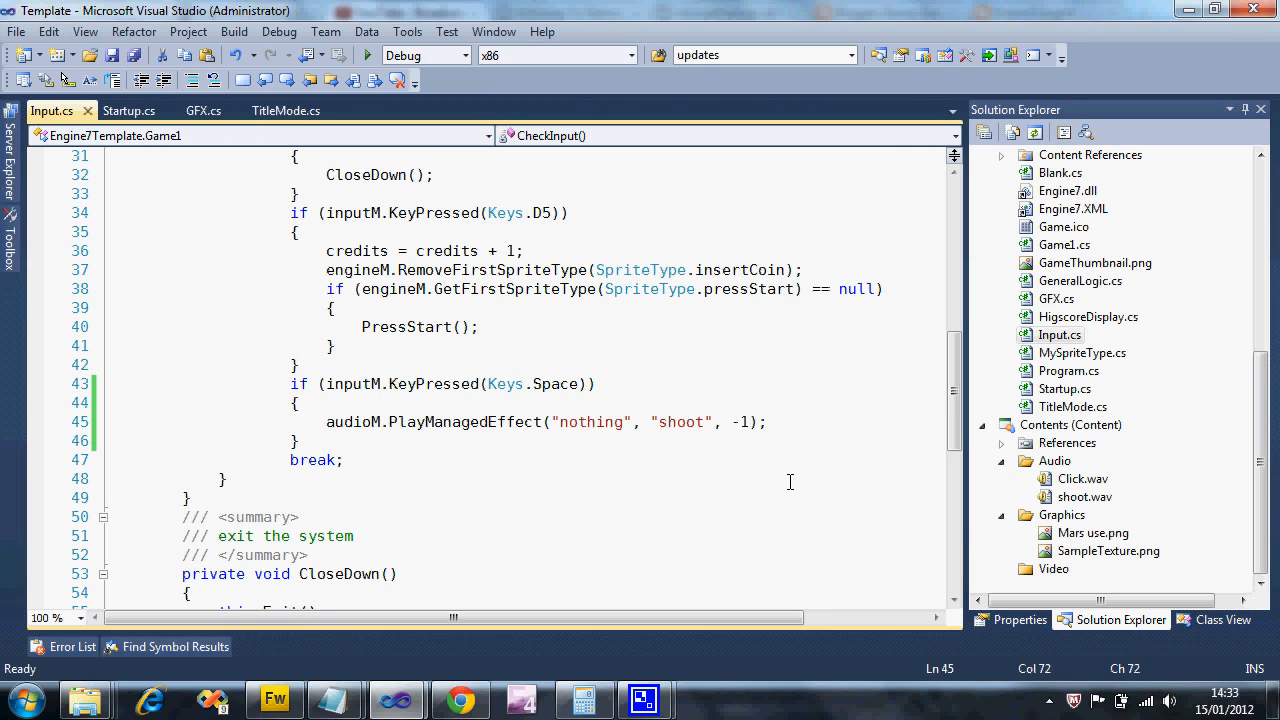
Change the PlayManagedEffect loop count from -1 to 0 so shoot plays once
key("BackSpace")
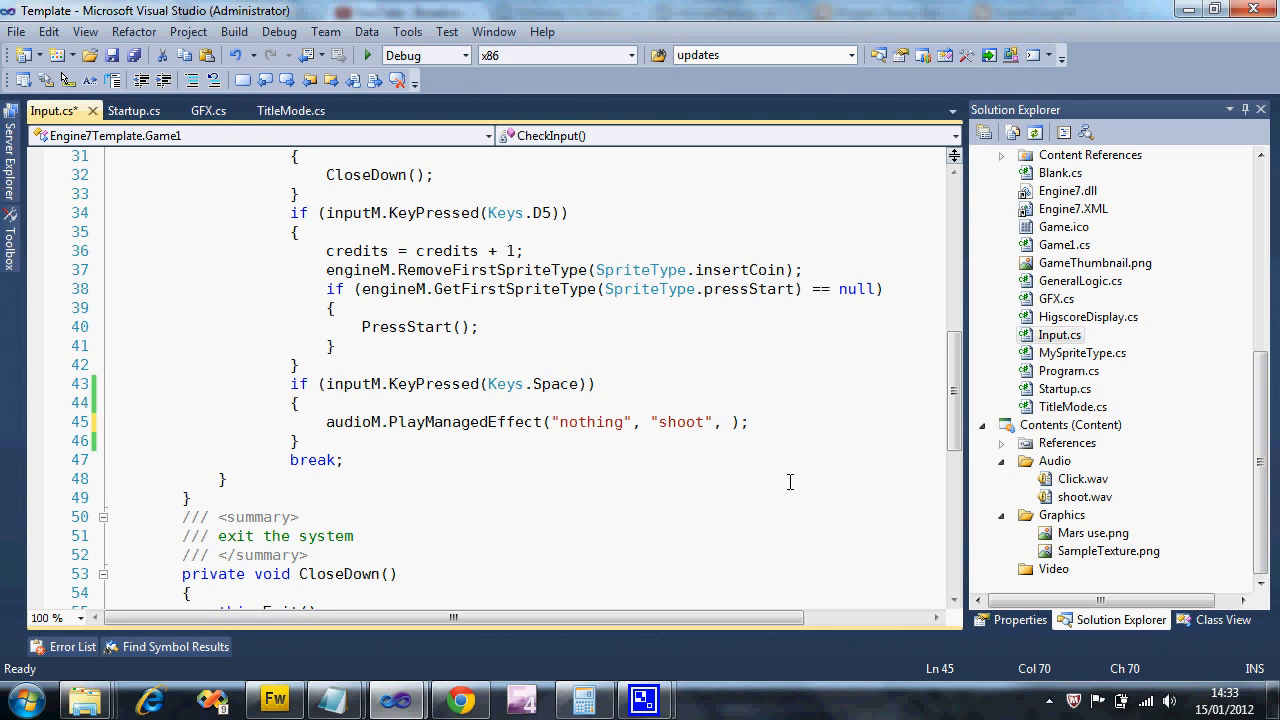
type("1")
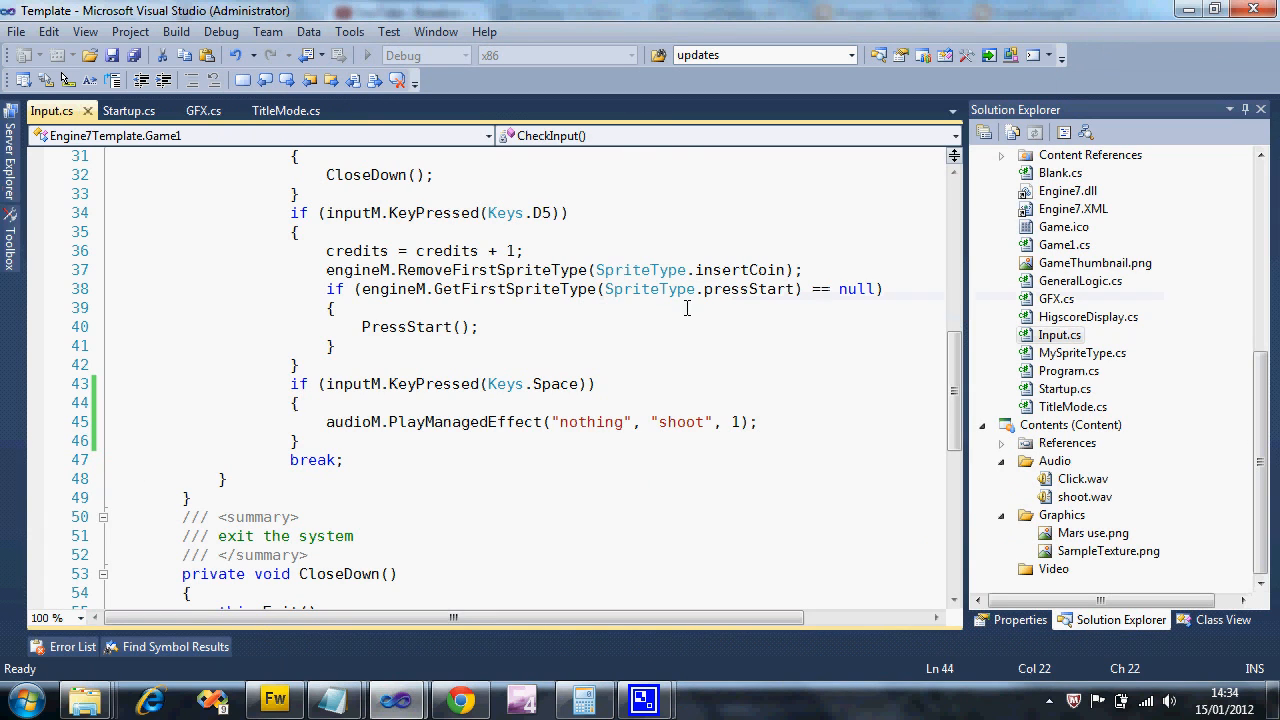
type("0")
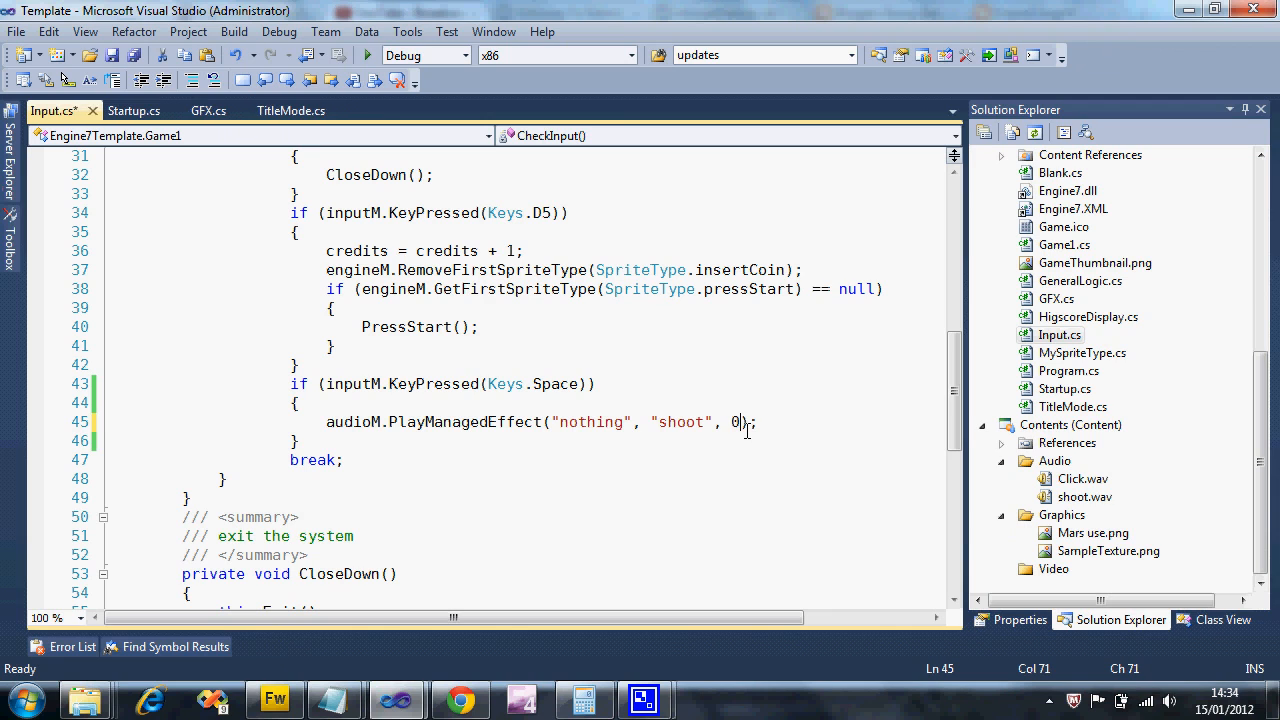